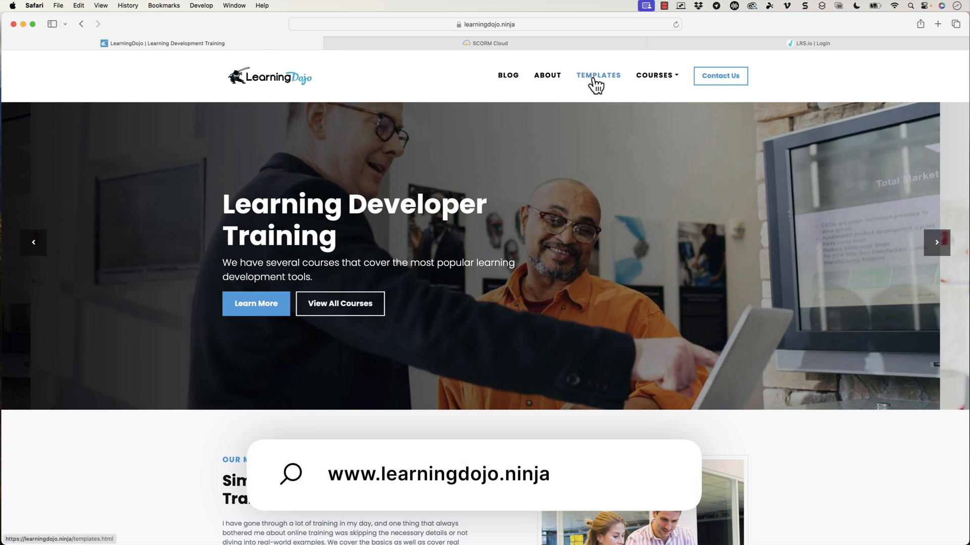
{"action": "mouse_move", "coordinate": [654, 75]}
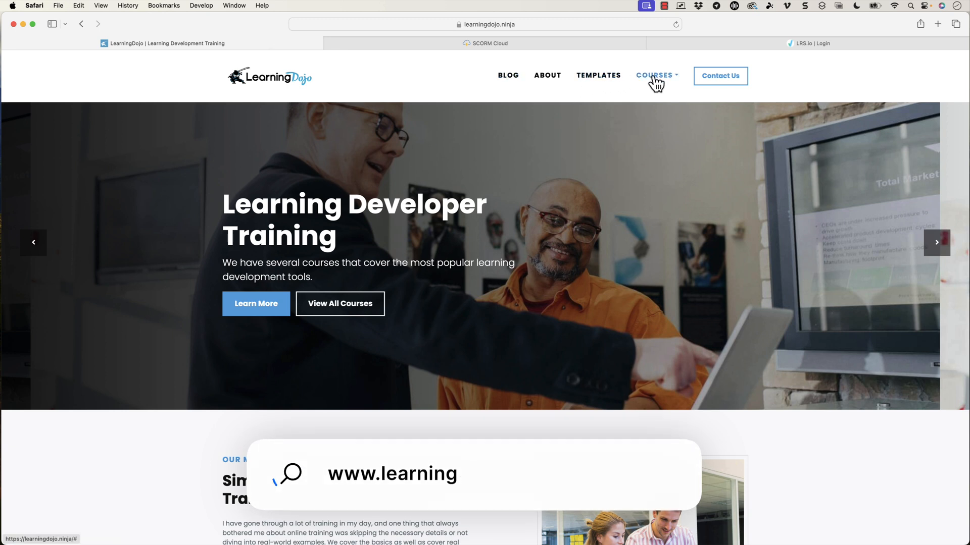
Browse the LearningDojo site's courses navigation in Safari.
{"action": "left_click", "coordinate": [654, 75]}
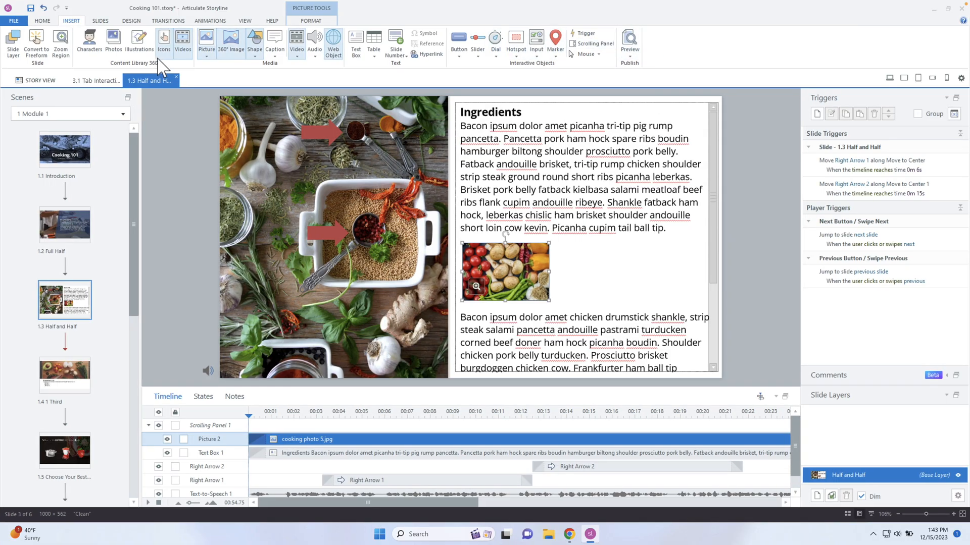
Publish Cooking 101 for LMS / LRS reporting with cmi5 as the tracking standard.
{"action": "left_click", "coordinate": [64, 148]}
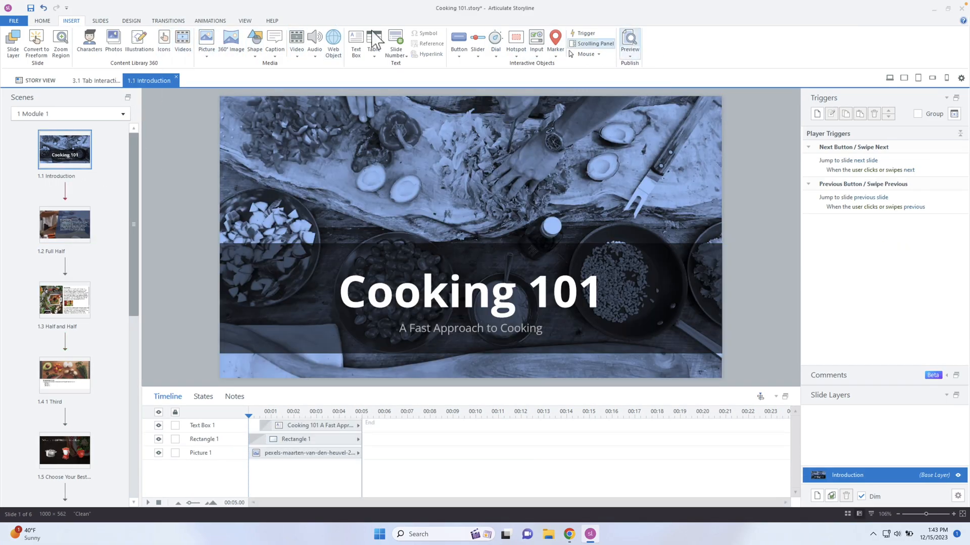
{"action": "left_click", "coordinate": [42, 20]}
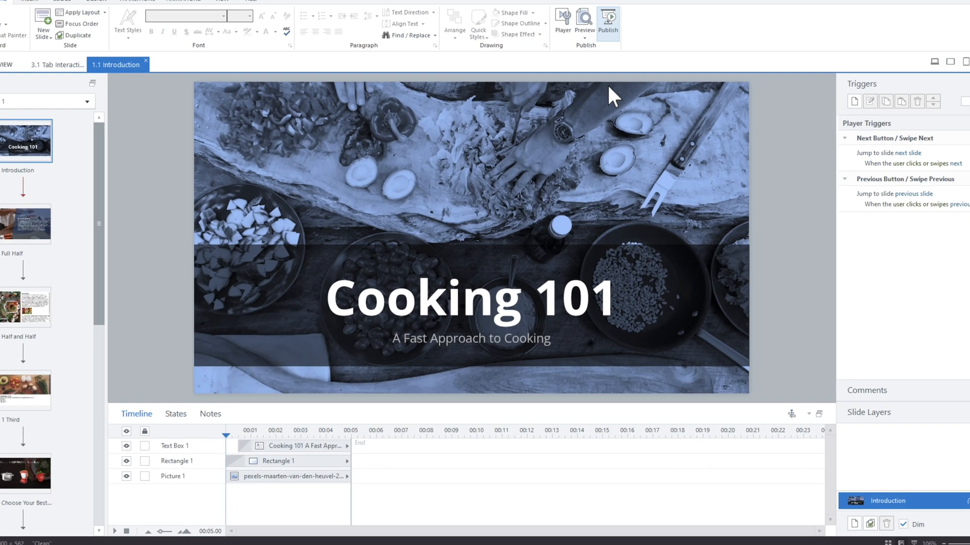
{"action": "left_click", "coordinate": [607, 22]}
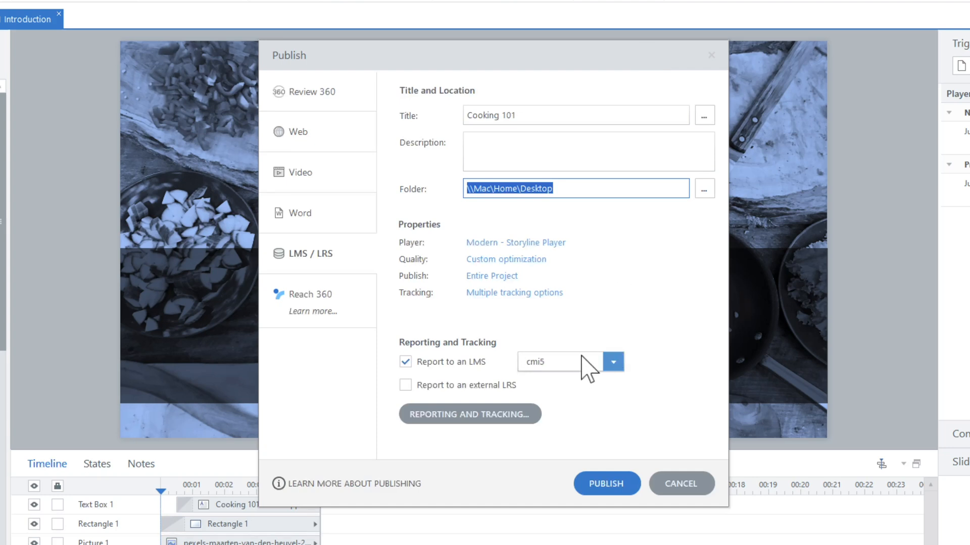
{"action": "left_click", "coordinate": [612, 361]}
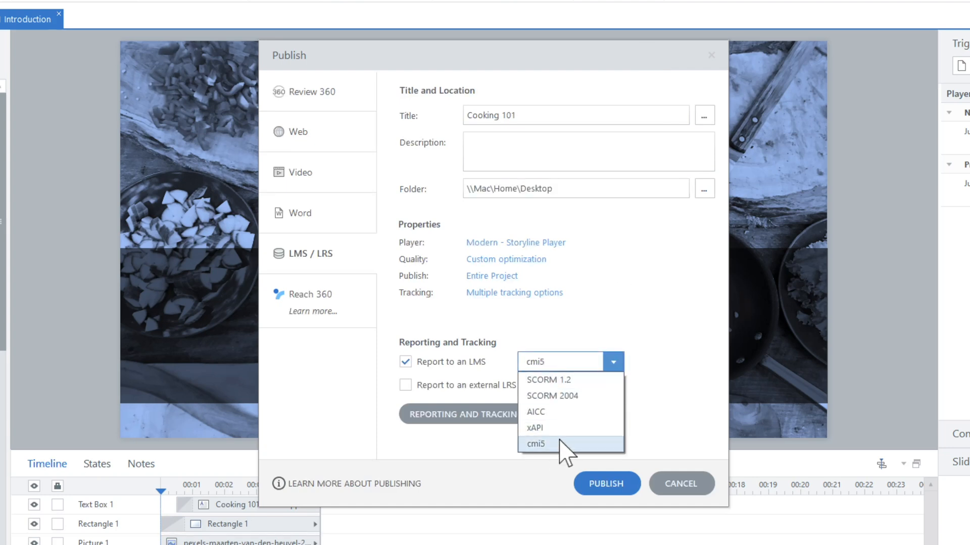
{"action": "left_click", "coordinate": [535, 443]}
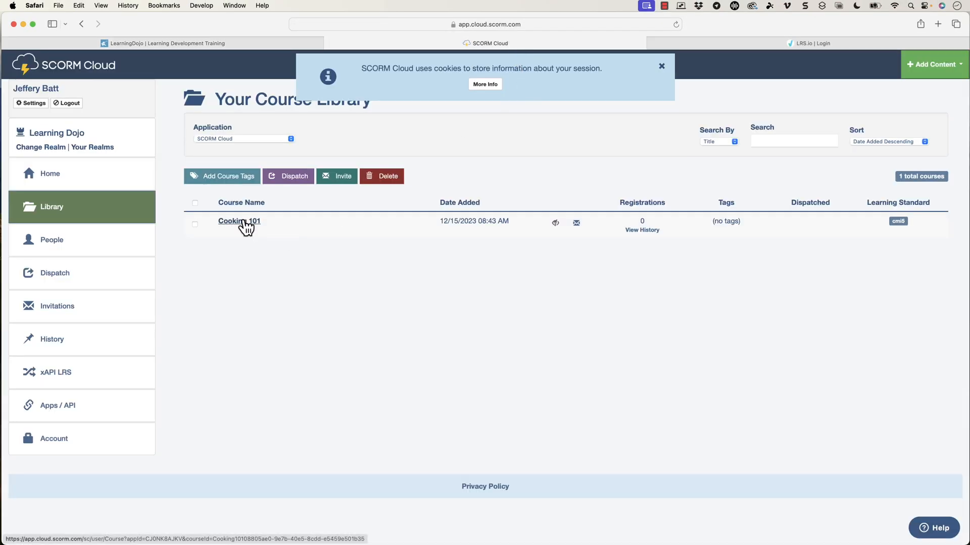
Open Cooking 101 in the SCORM Cloud library and view its registration statement history.
{"action": "left_click", "coordinate": [239, 221]}
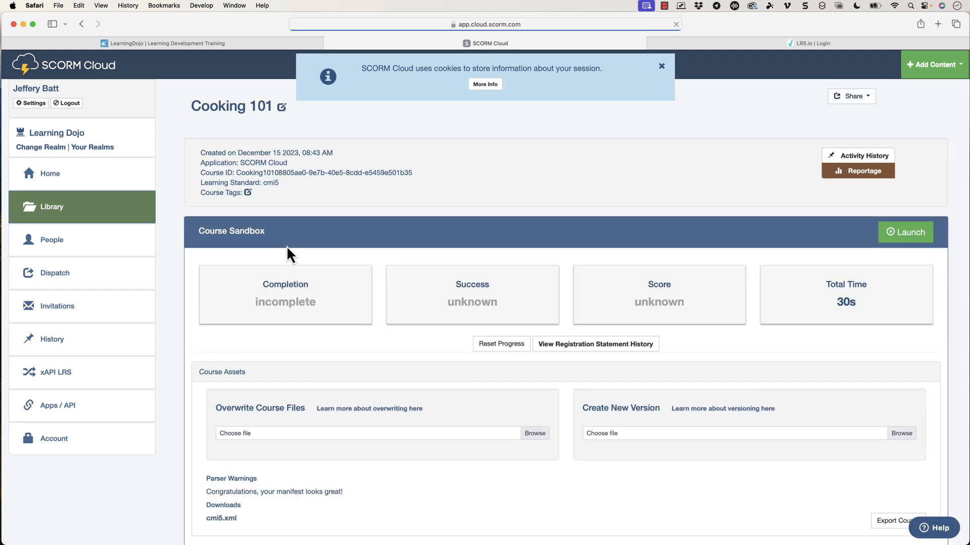
{"action": "scroll", "scroll_direction": "down", "scroll_amount": 3}
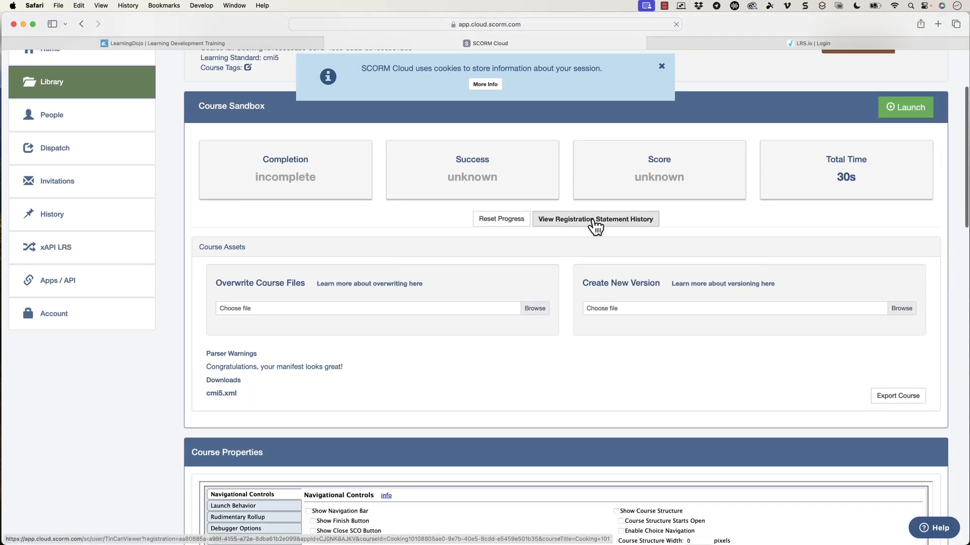
{"action": "left_click", "coordinate": [594, 219]}
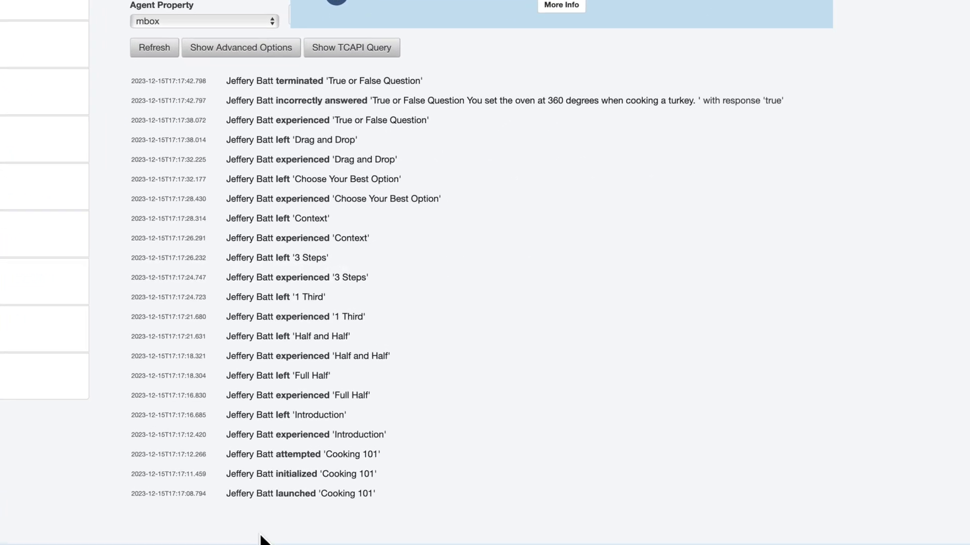
{"action": "scroll", "scroll_direction": "up", "scroll_amount": 3}
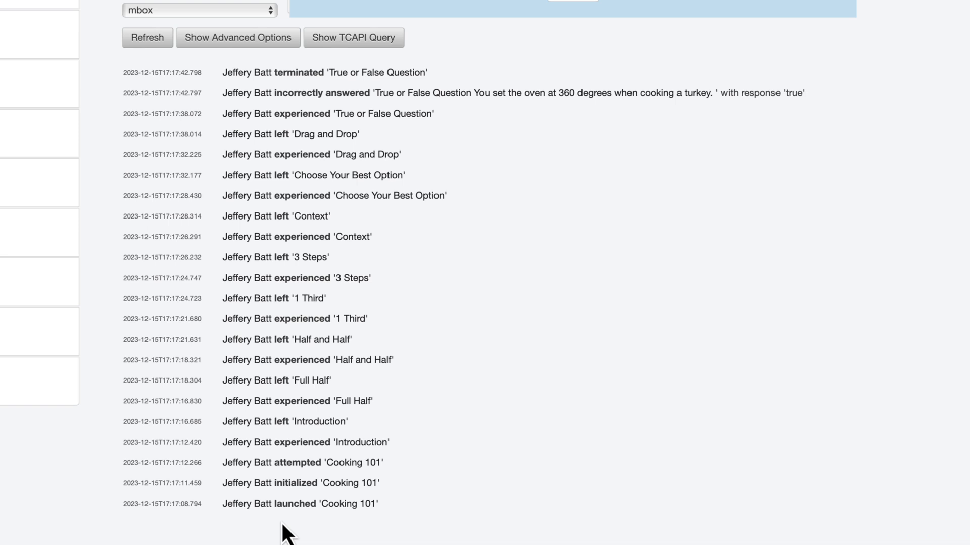
{"action": "mouse_move", "coordinate": [296, 513]}
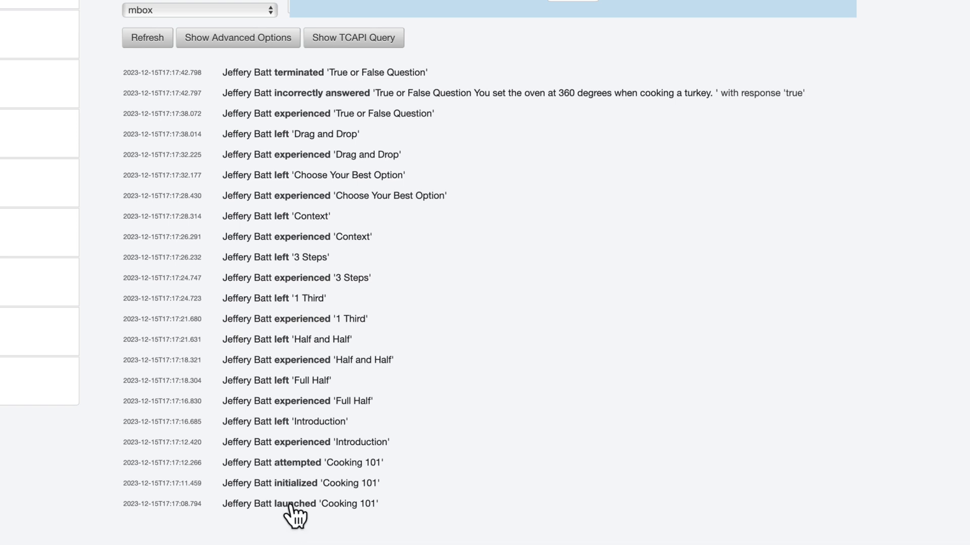
{"action": "mouse_move", "coordinate": [314, 480]}
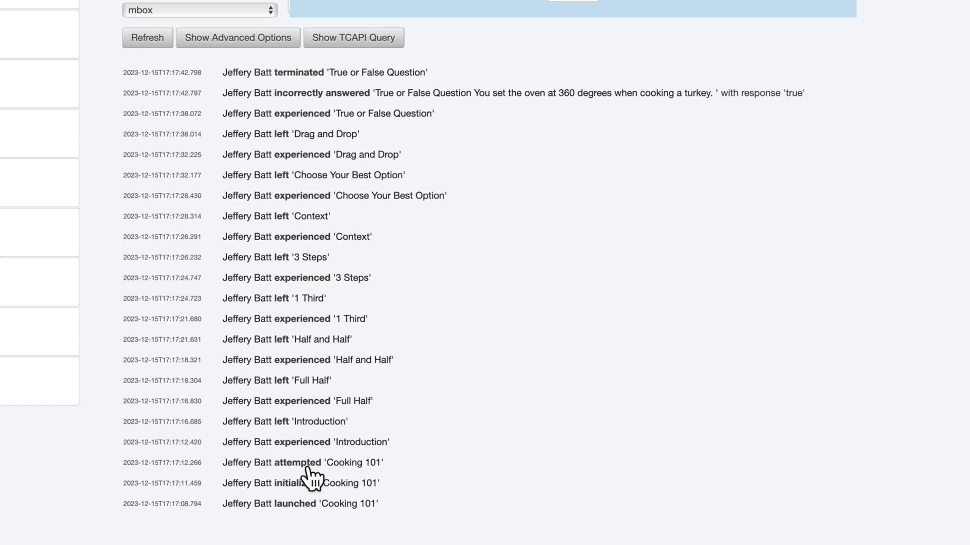
{"action": "mouse_move", "coordinate": [365, 473]}
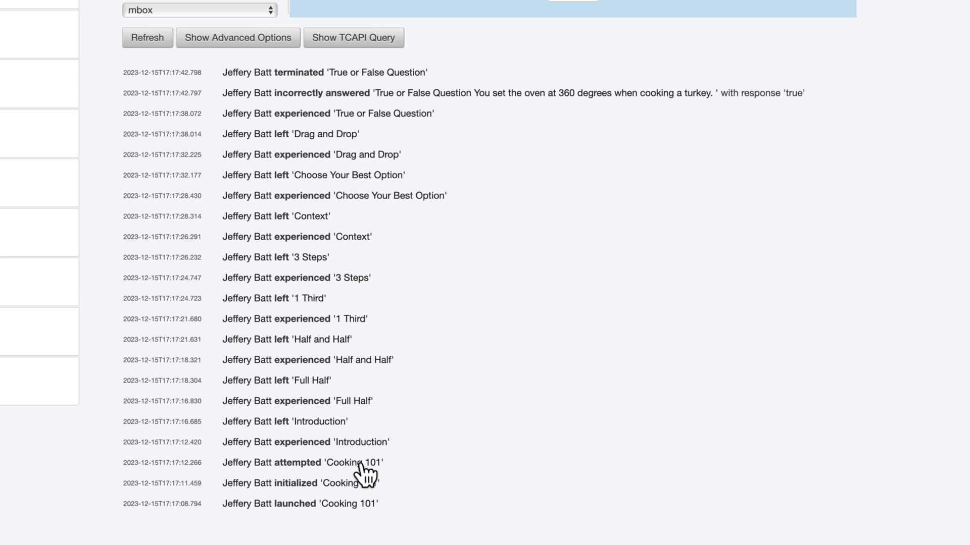
{"action": "mouse_move", "coordinate": [353, 451]}
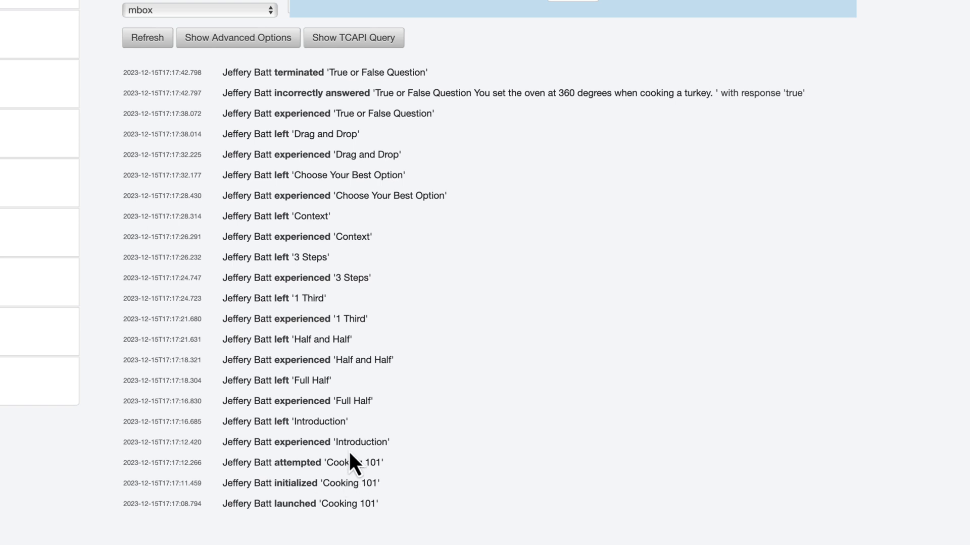
{"action": "mouse_move", "coordinate": [389, 461]}
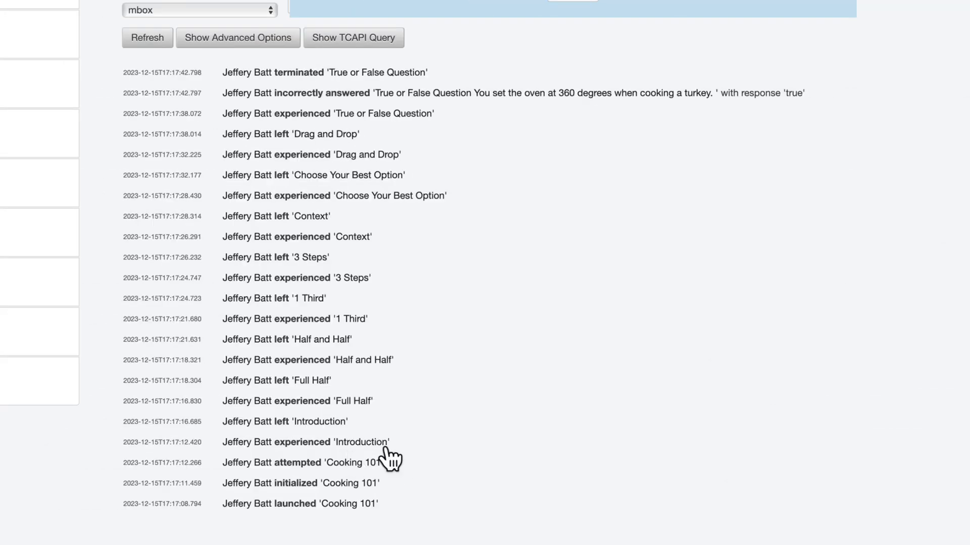
{"action": "mouse_move", "coordinate": [301, 103]}
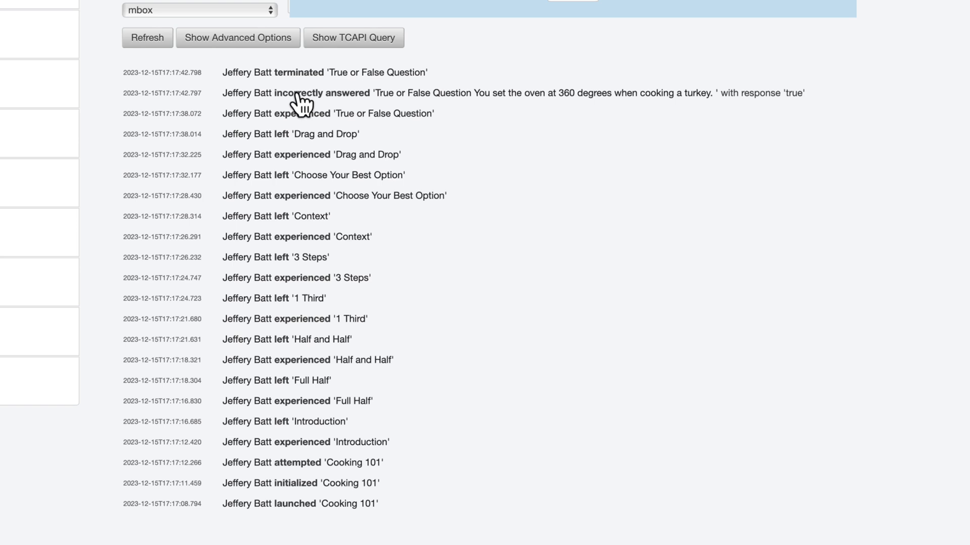
{"action": "mouse_move", "coordinate": [324, 81]}
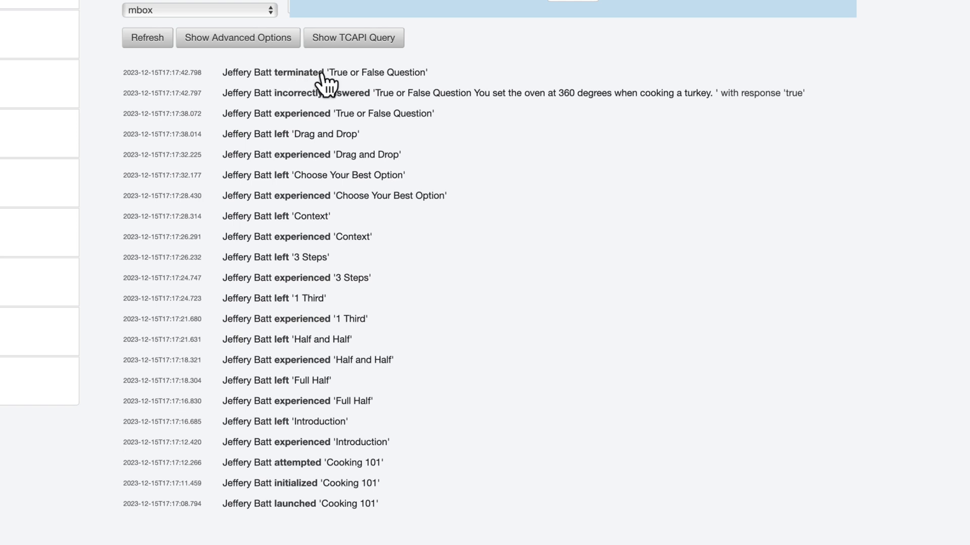
{"action": "mouse_move", "coordinate": [315, 81]}
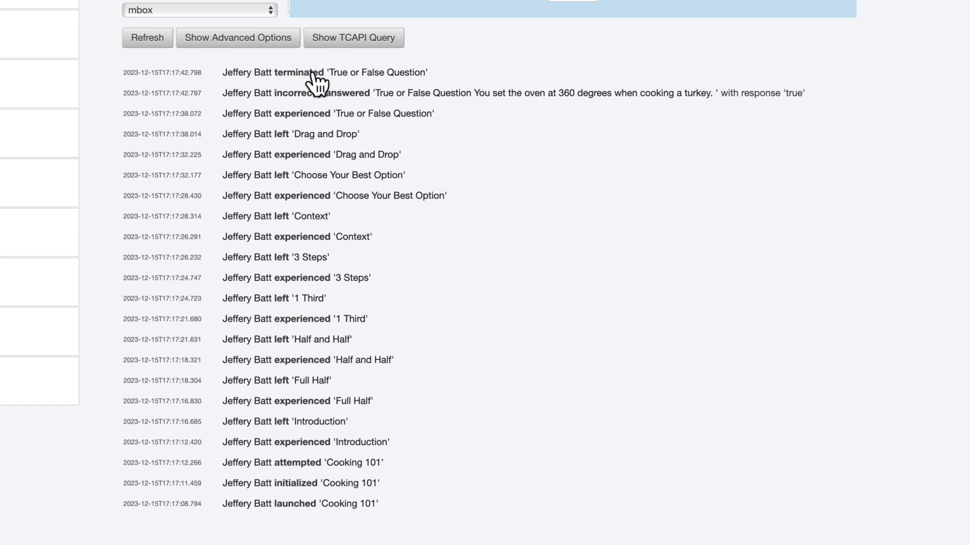
{"action": "mouse_move", "coordinate": [312, 221]}
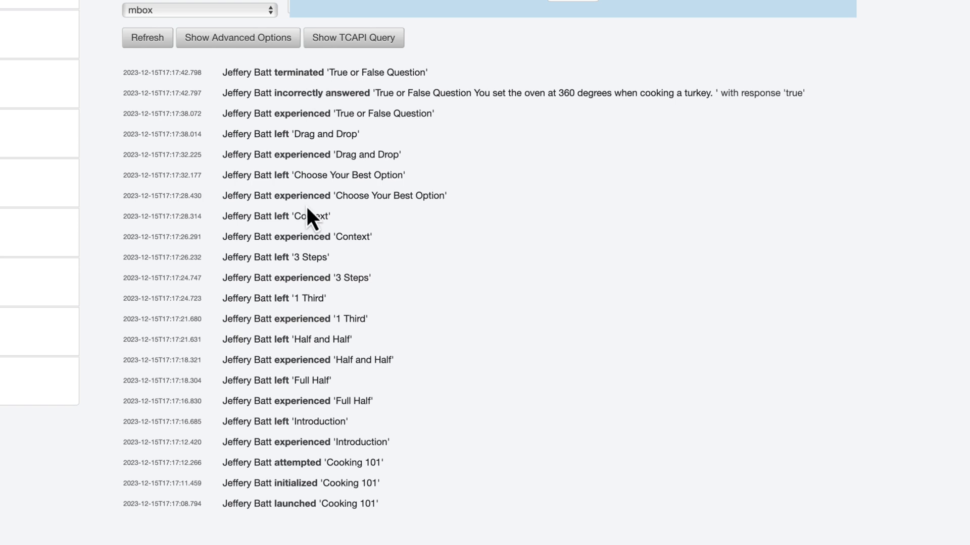
{"action": "mouse_move", "coordinate": [318, 449]}
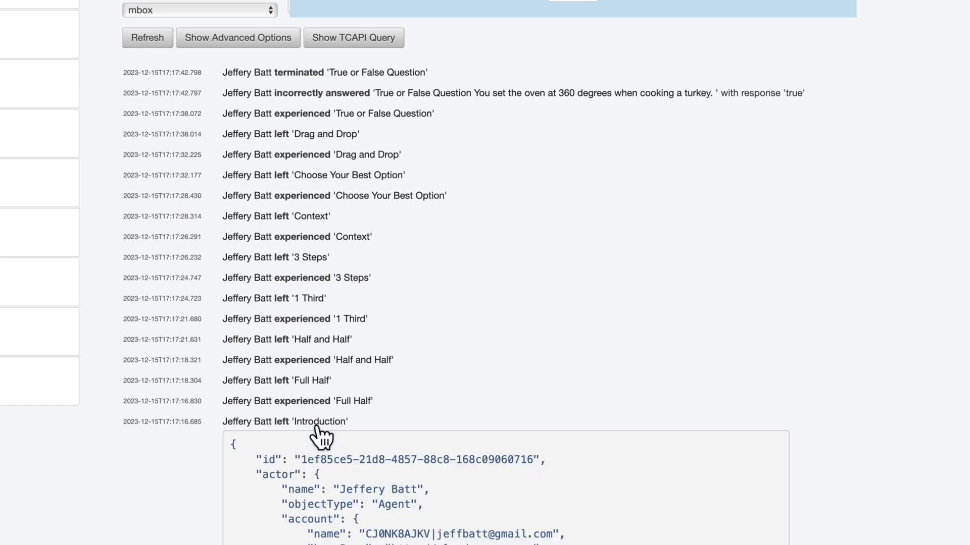
{"action": "scroll", "scroll_direction": "down", "scroll_amount": 3}
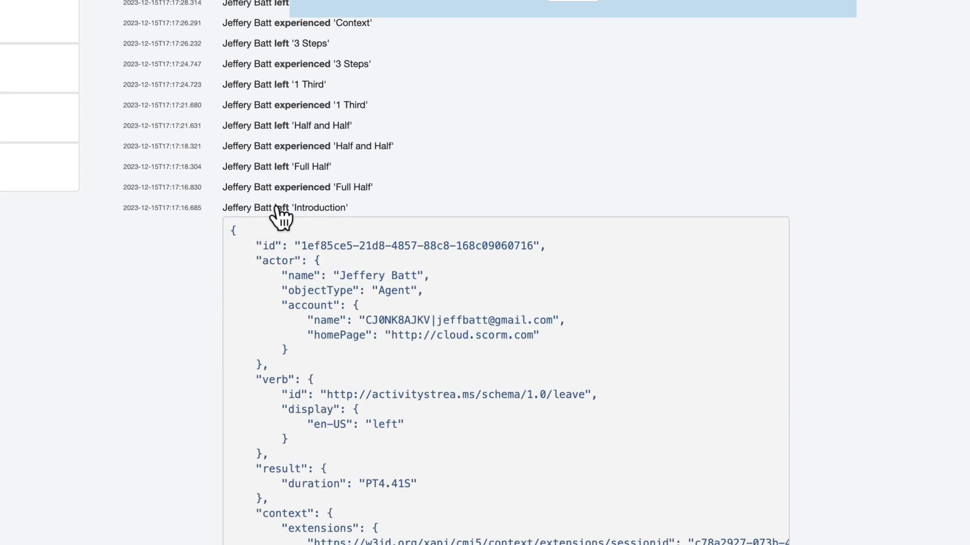
{"action": "scroll", "scroll_direction": "down", "scroll_amount": 3}
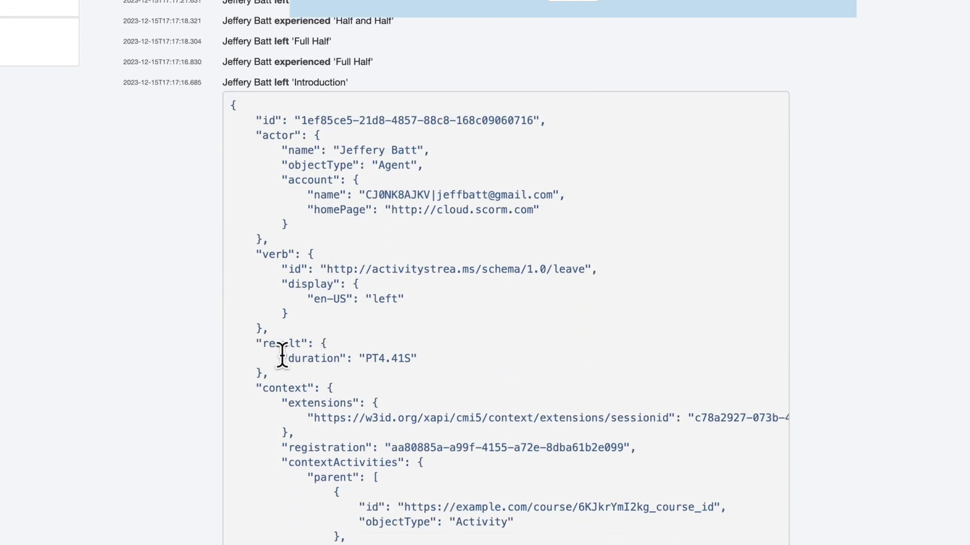
{"action": "double_click", "coordinate": [315, 358]}
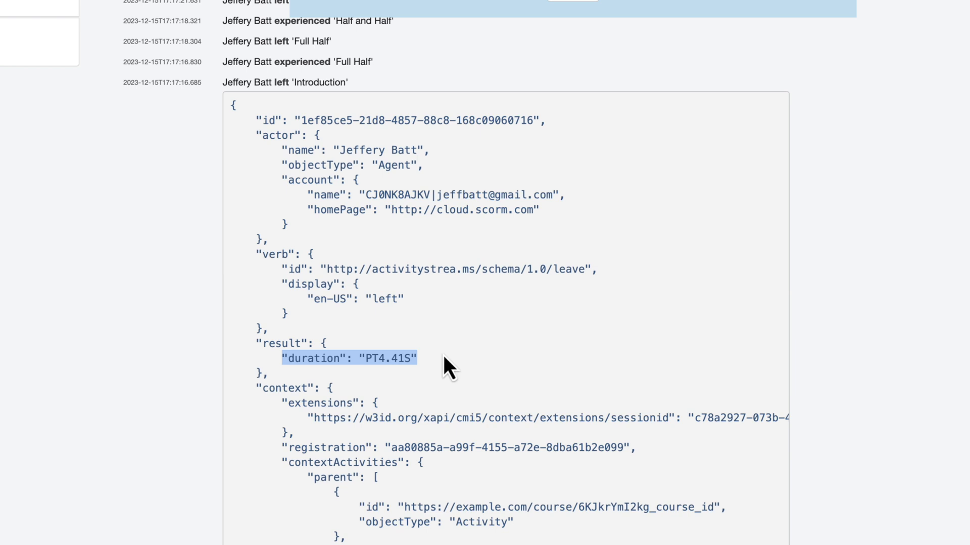
{"action": "scroll", "scroll_direction": "down", "scroll_amount": 3}
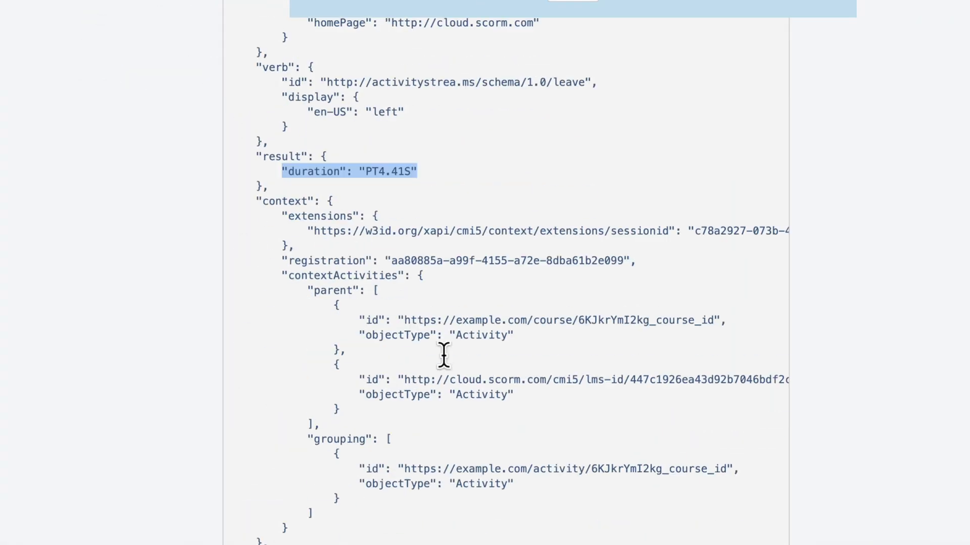
{"action": "scroll", "scroll_direction": "down", "scroll_amount": 3}
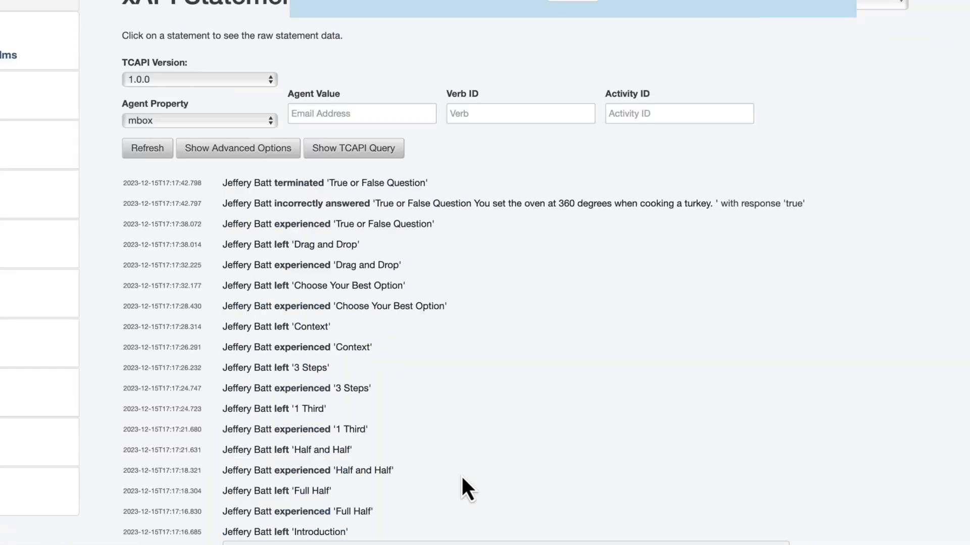
{"action": "scroll", "scroll_direction": "up", "scroll_amount": 3}
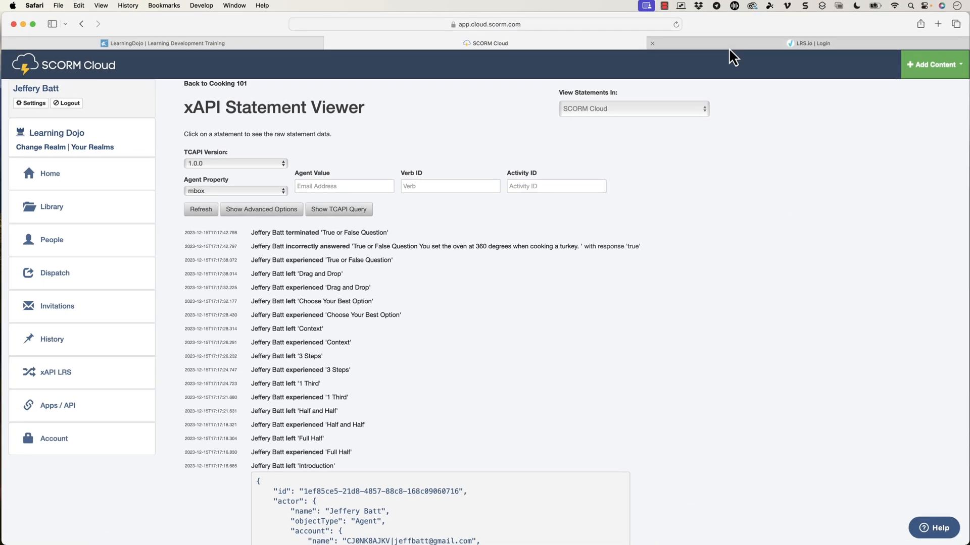
Open the Cooking 101 custom dashboard under LRS.io Analytics and scroll through its charts.
{"action": "left_click", "coordinate": [810, 44]}
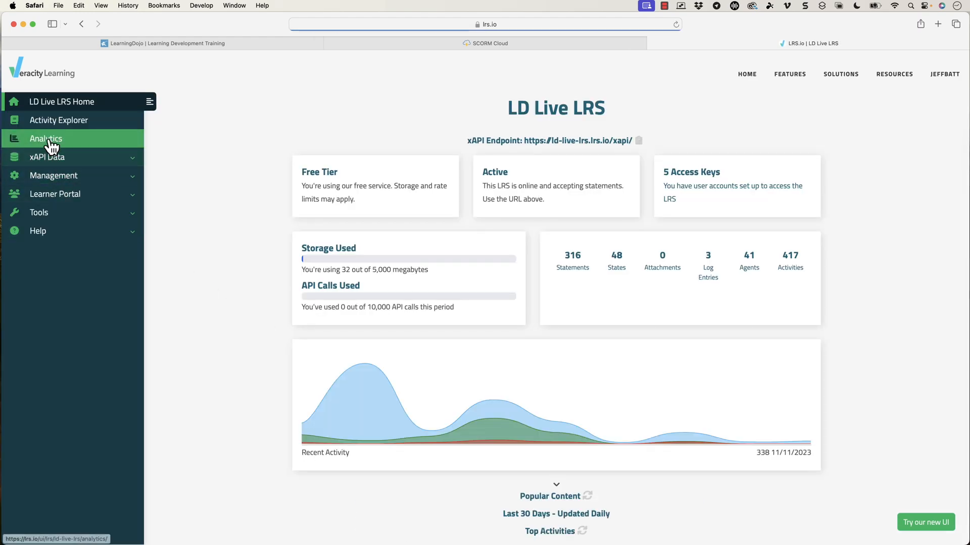
{"action": "left_click", "coordinate": [46, 139]}
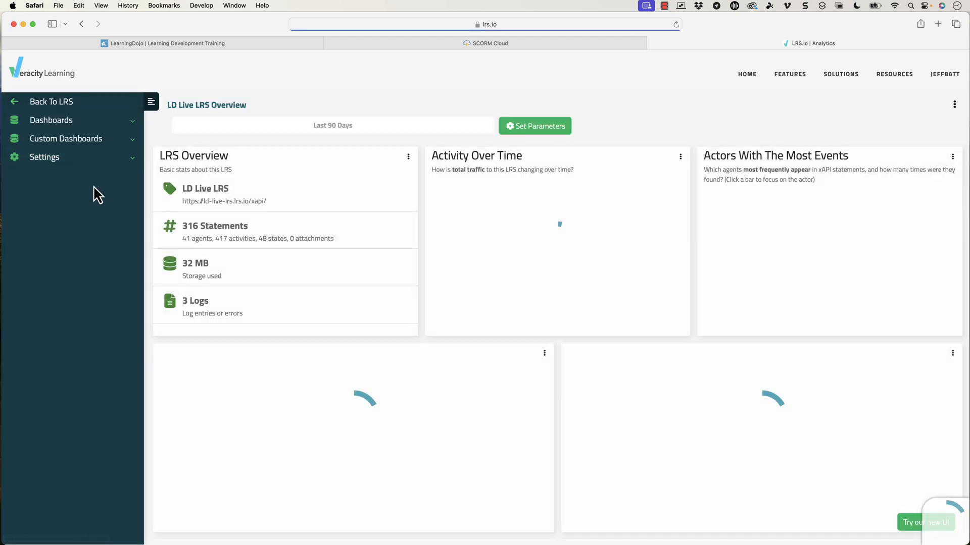
{"action": "left_click", "coordinate": [66, 138]}
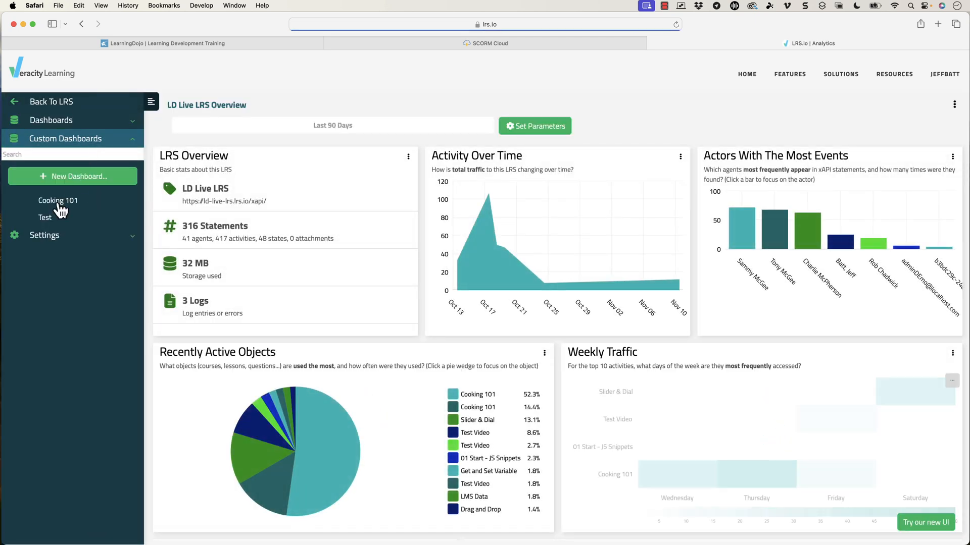
{"action": "left_click", "coordinate": [57, 201]}
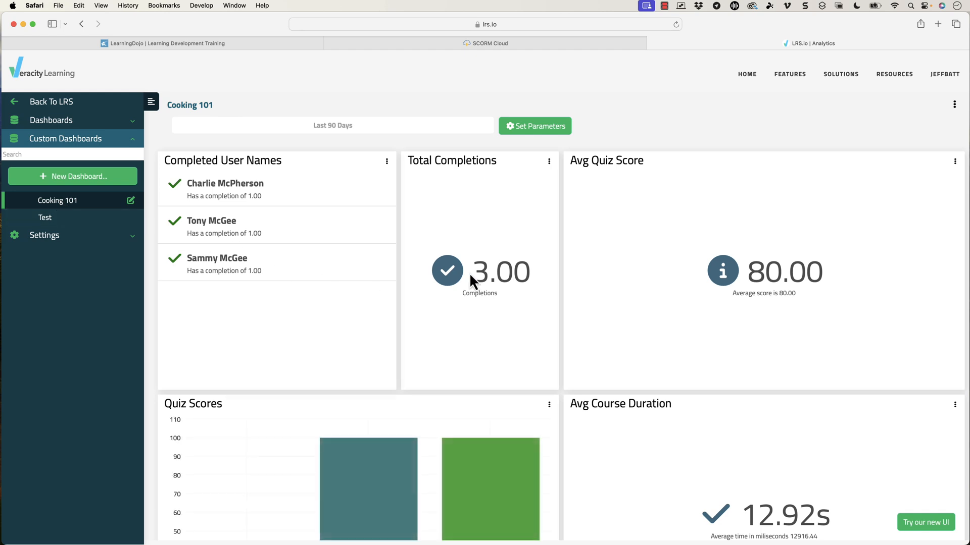
{"action": "scroll", "scroll_direction": "down", "scroll_amount": 3}
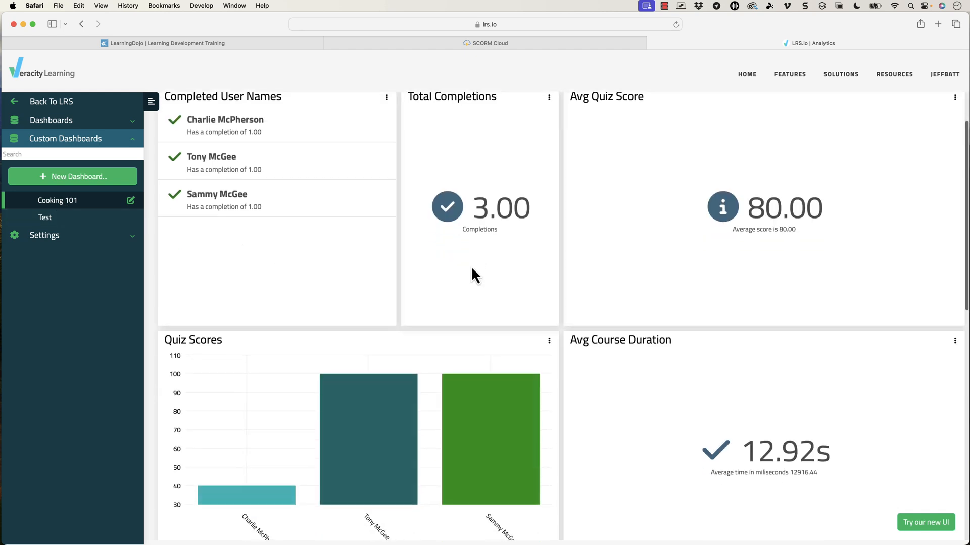
{"action": "scroll", "scroll_direction": "down", "scroll_amount": 3}
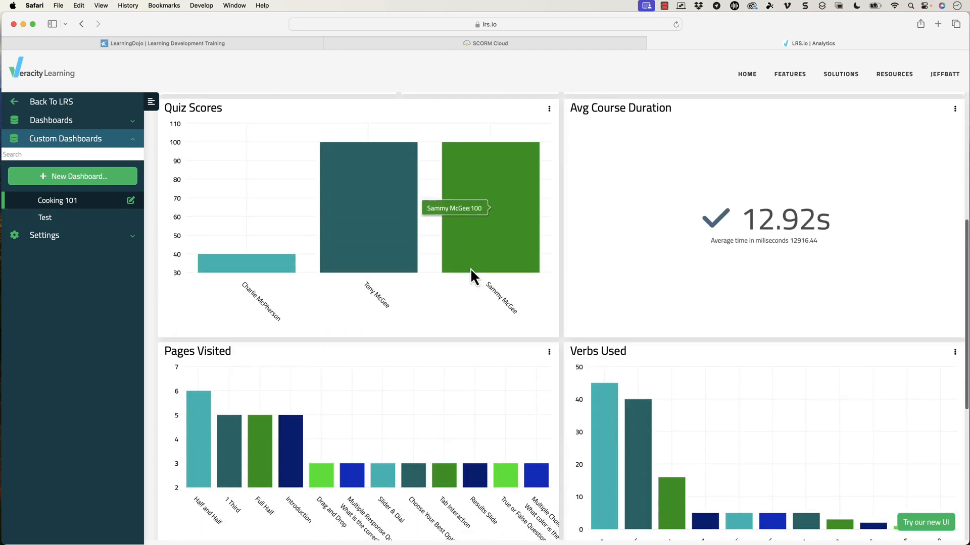
{"action": "mouse_move", "coordinate": [445, 281]}
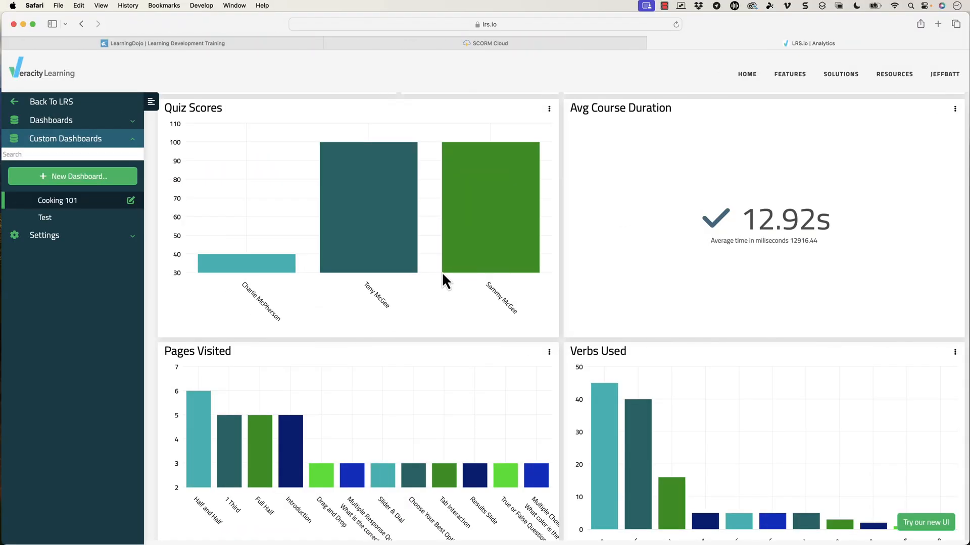
{"action": "scroll", "scroll_direction": "down", "scroll_amount": 3}
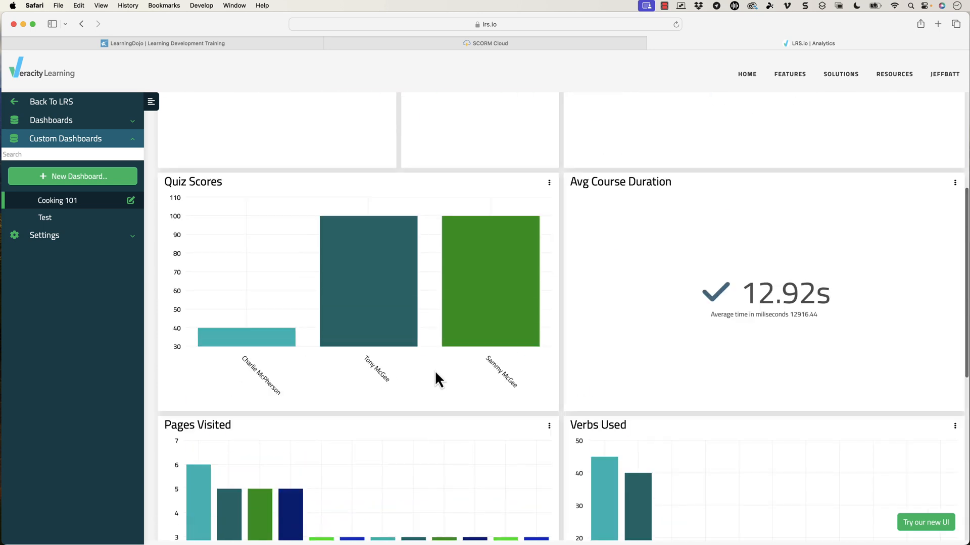
{"action": "mouse_move", "coordinate": [837, 301]}
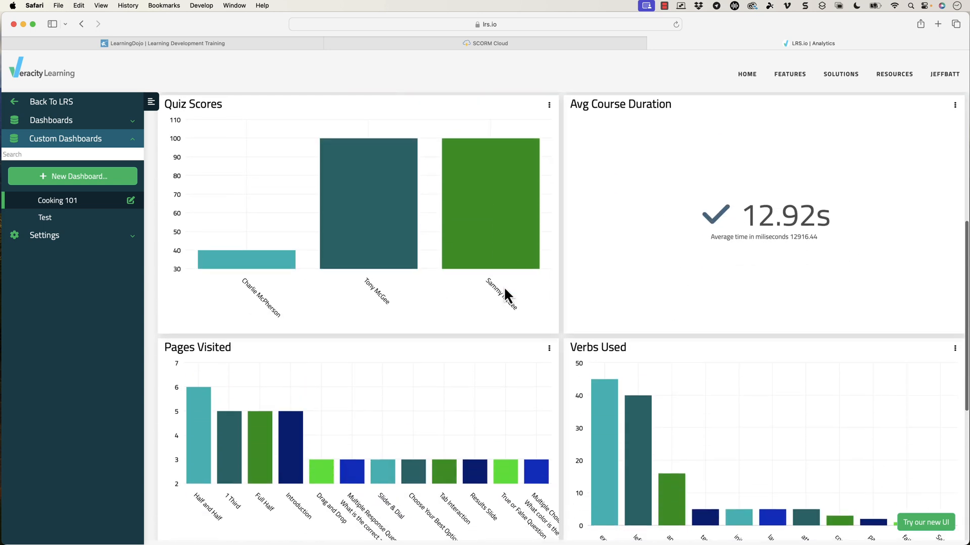
{"action": "scroll", "scroll_direction": "down", "scroll_amount": 3}
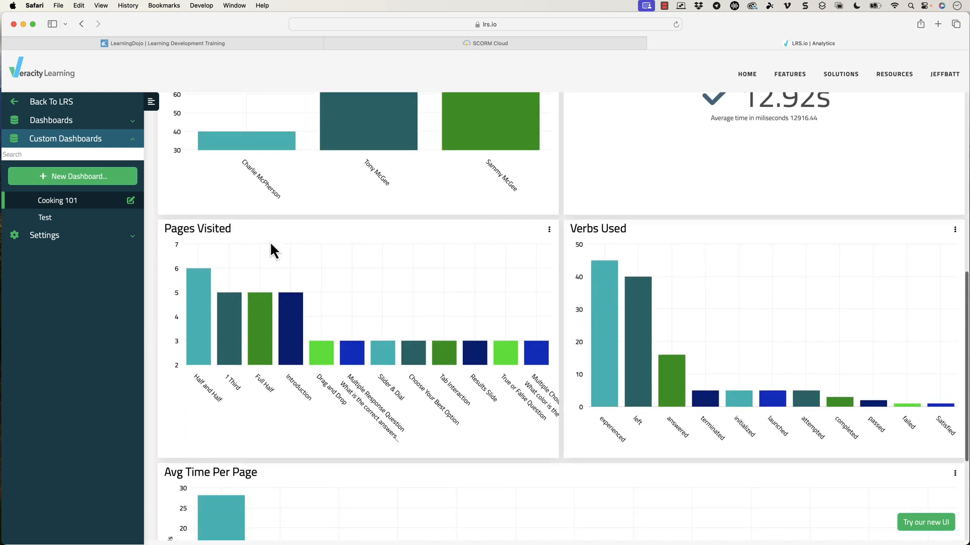
{"action": "mouse_move", "coordinate": [389, 303]}
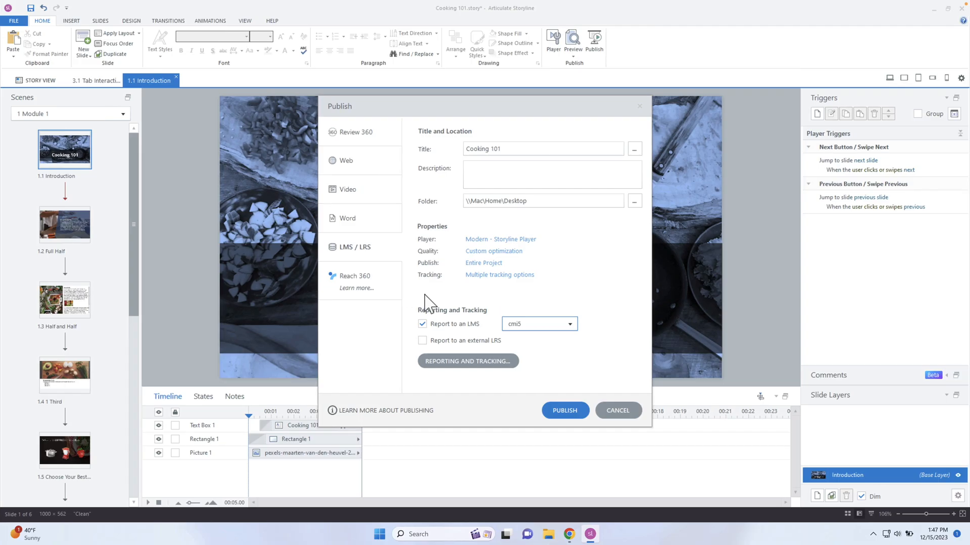
Cancel the Publish dialog and switch to scene 3 Interactive.
{"action": "left_click", "coordinate": [617, 410]}
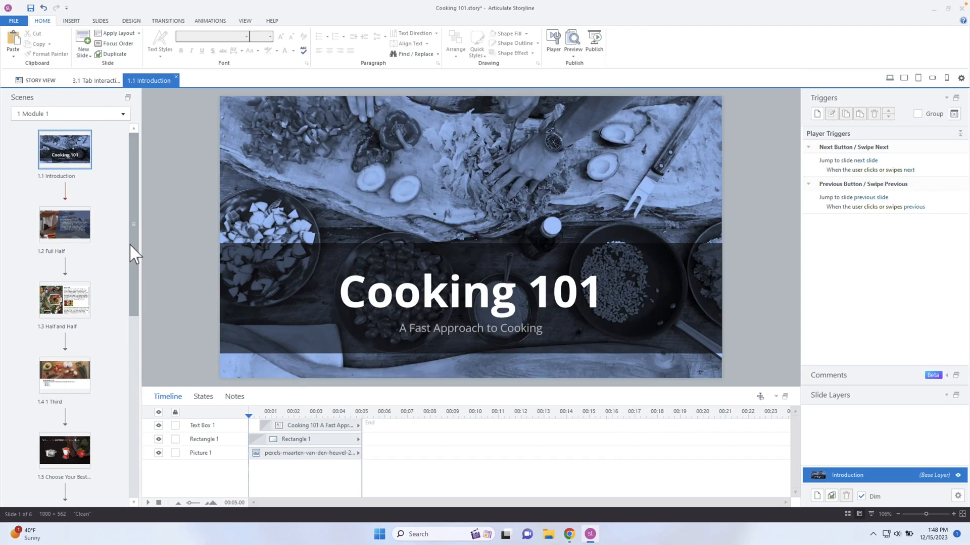
{"action": "scroll", "scroll_direction": "down", "scroll_amount": 3}
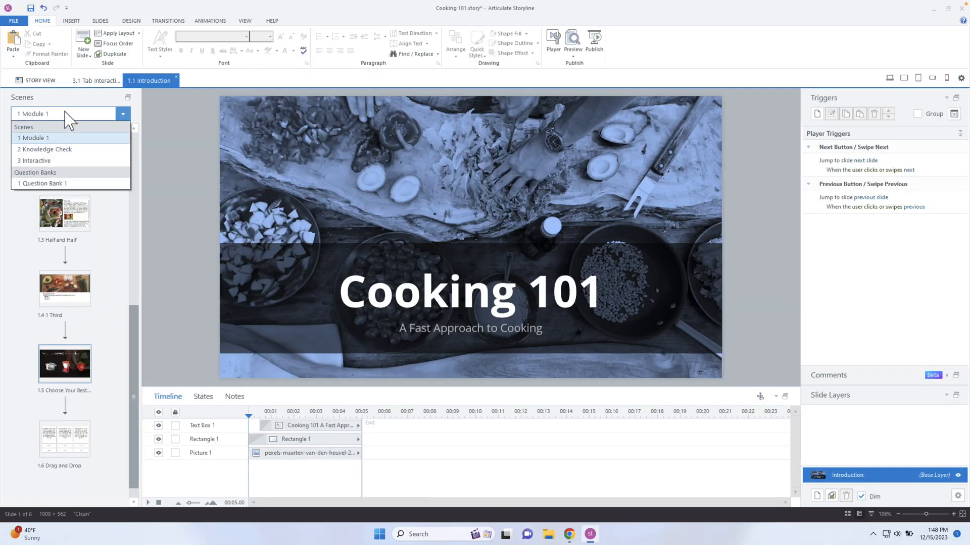
{"action": "left_click", "coordinate": [35, 161]}
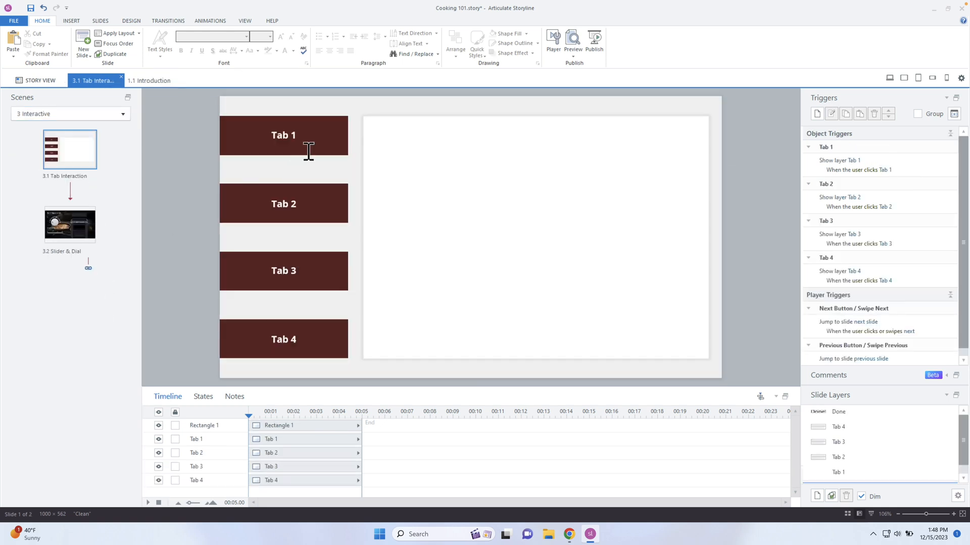
Select Tab 1 on the Tab Interaction slide and open its Tab 1 slide layer.
{"action": "left_click", "coordinate": [282, 135]}
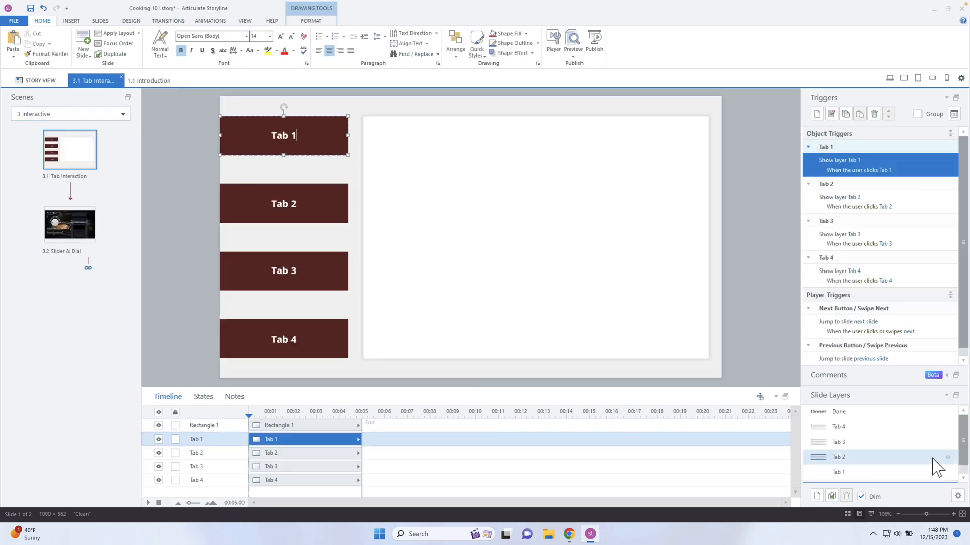
{"action": "mouse_move", "coordinate": [881, 473]}
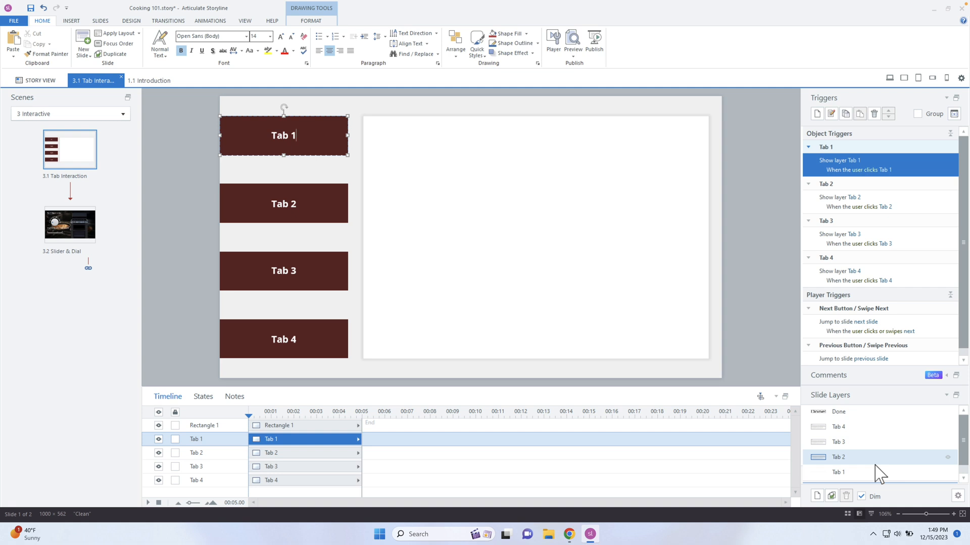
{"action": "left_click", "coordinate": [853, 475]}
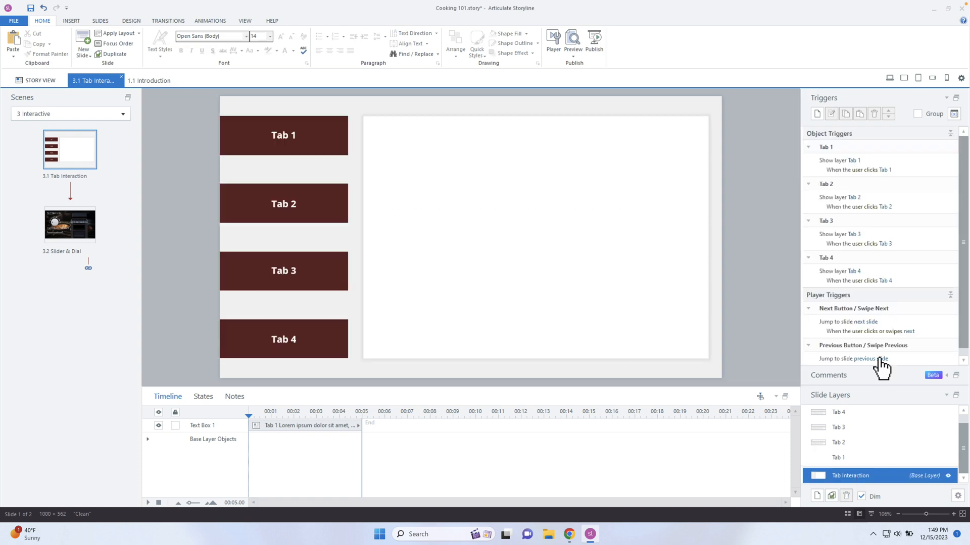
{"action": "left_click", "coordinate": [283, 134]}
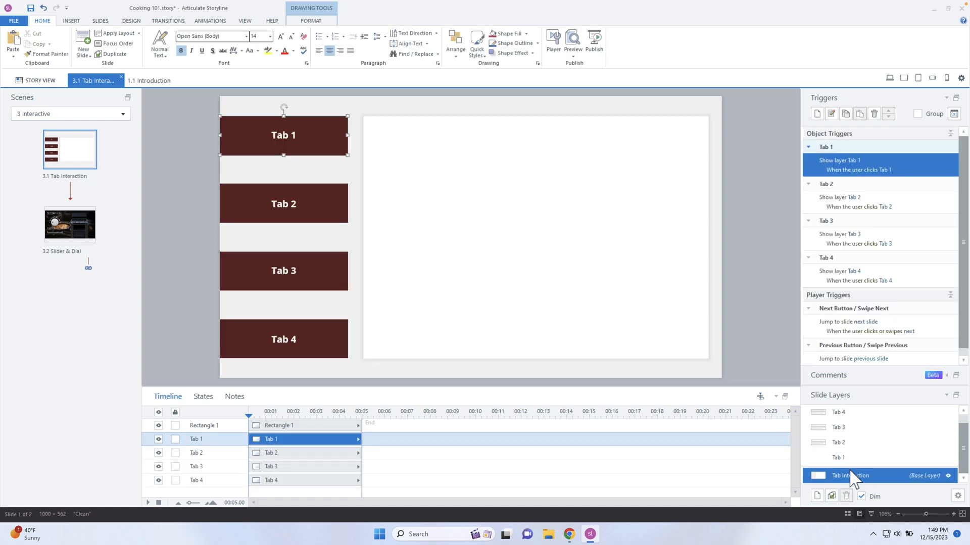
{"action": "left_click", "coordinate": [837, 457]}
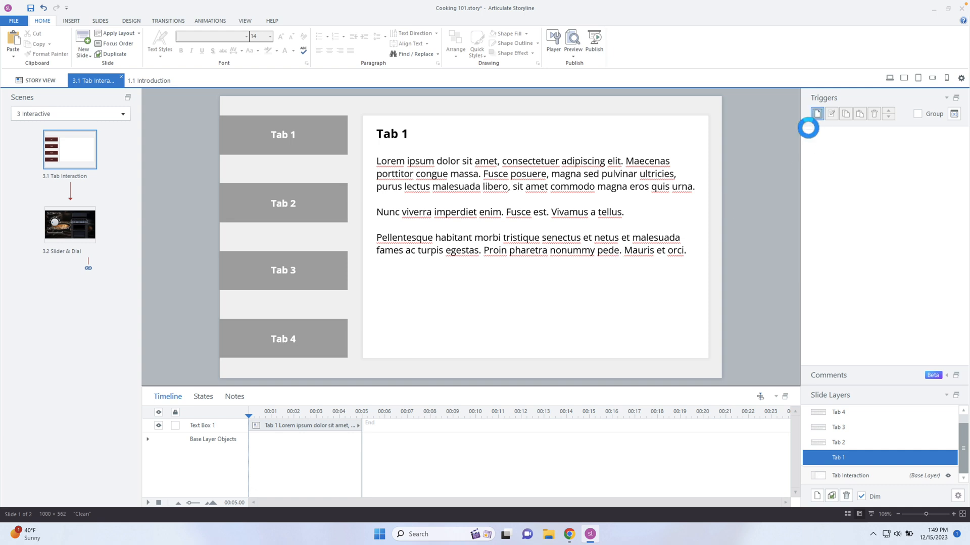
Start a new Tab 1 layer trigger that sends an xAPI statement and browse its verbs.
{"action": "left_click", "coordinate": [816, 113]}
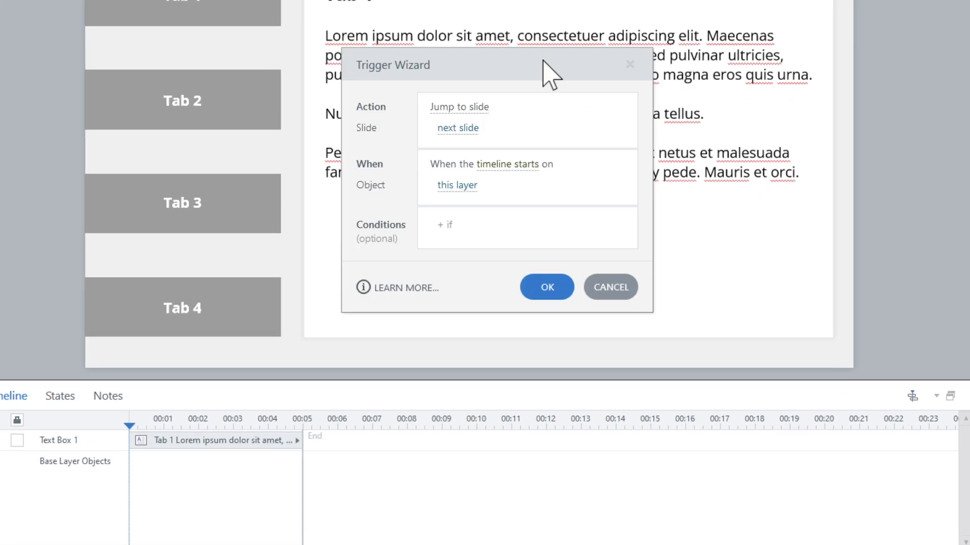
{"action": "left_click", "coordinate": [459, 107]}
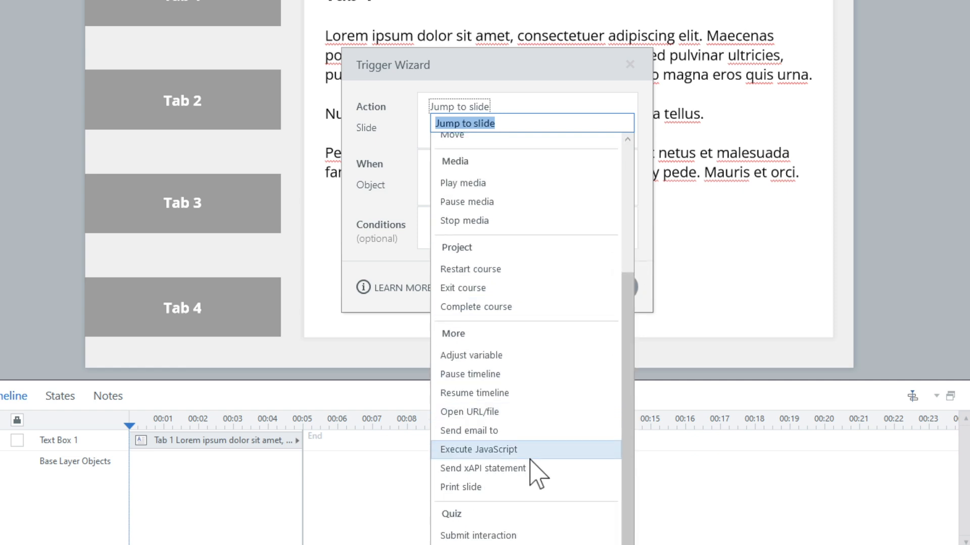
{"action": "left_click", "coordinate": [483, 468]}
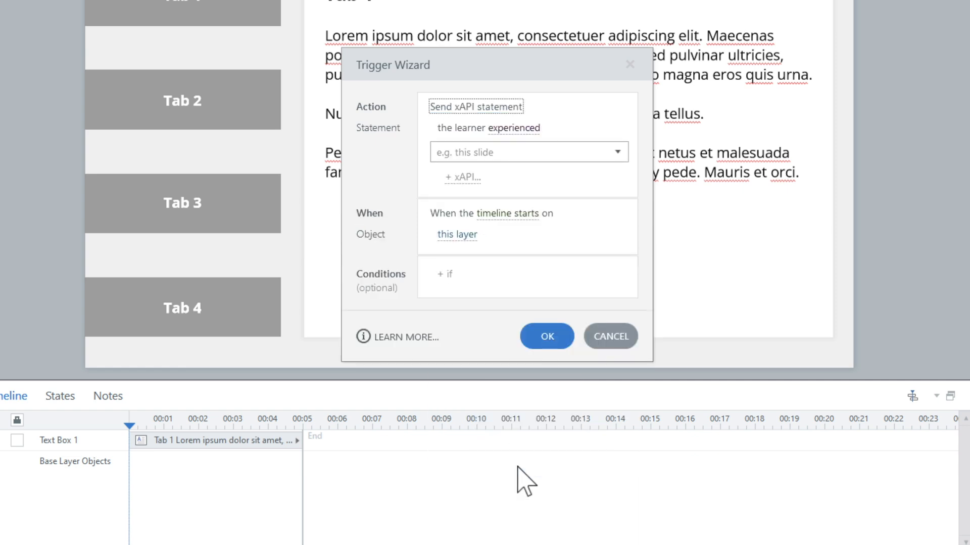
{"action": "mouse_move", "coordinate": [603, 198]}
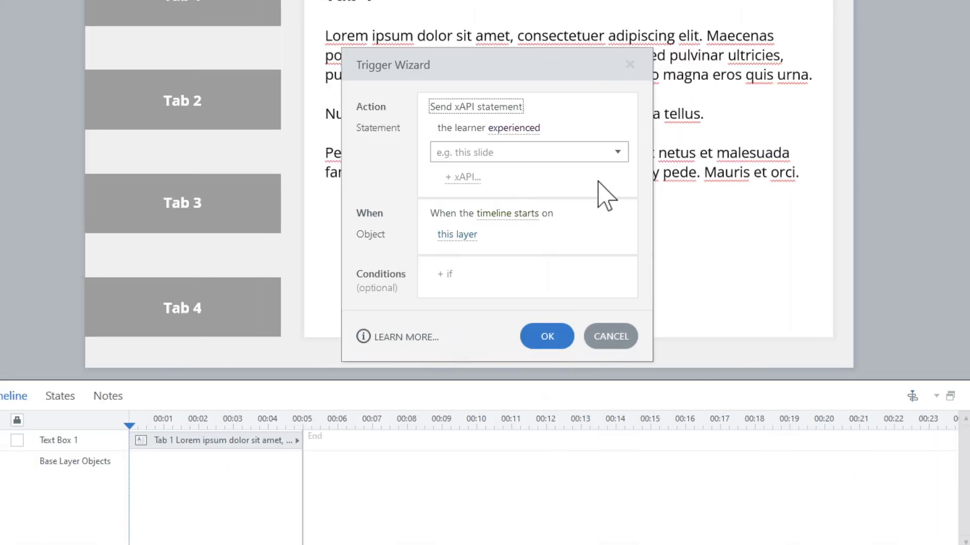
{"action": "left_click", "coordinate": [513, 128]}
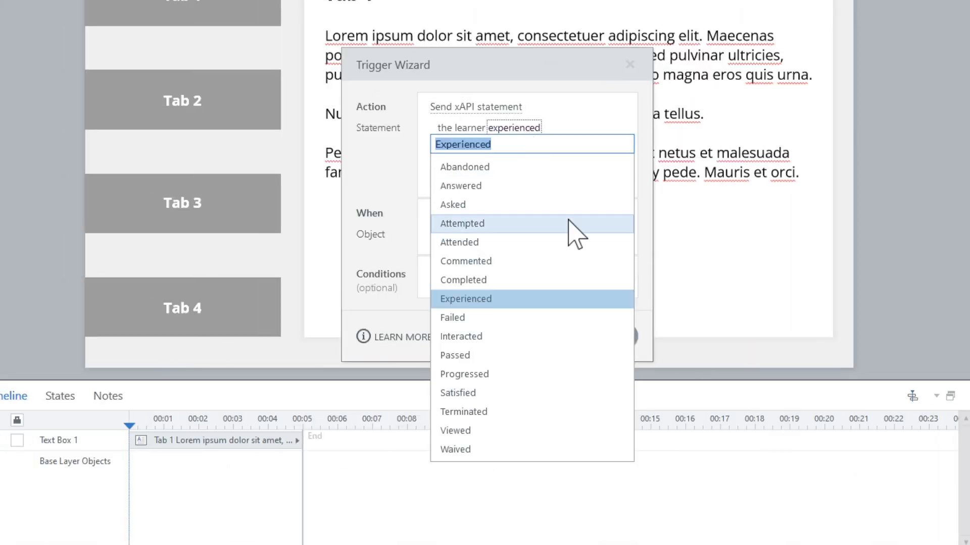
{"action": "mouse_move", "coordinate": [476, 412]}
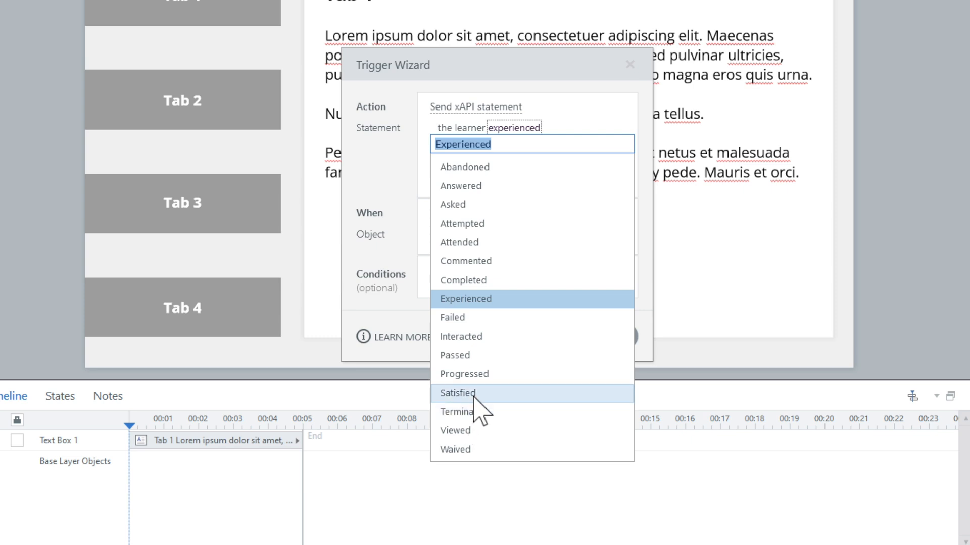
{"action": "mouse_move", "coordinate": [489, 350]}
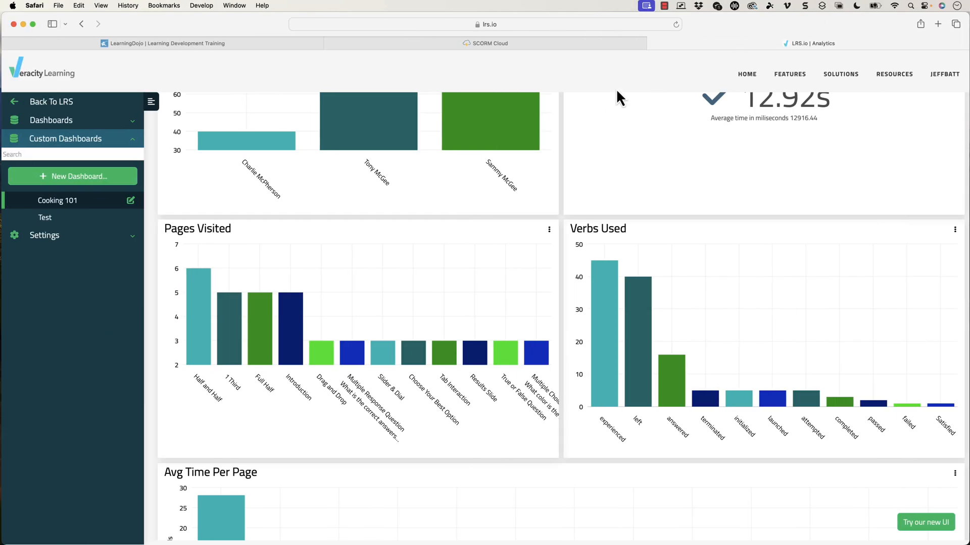
Open xAPI Concepts Viewer from Favorites, filter to Verb concepts, and view page 2.
{"action": "left_click", "coordinate": [938, 24]}
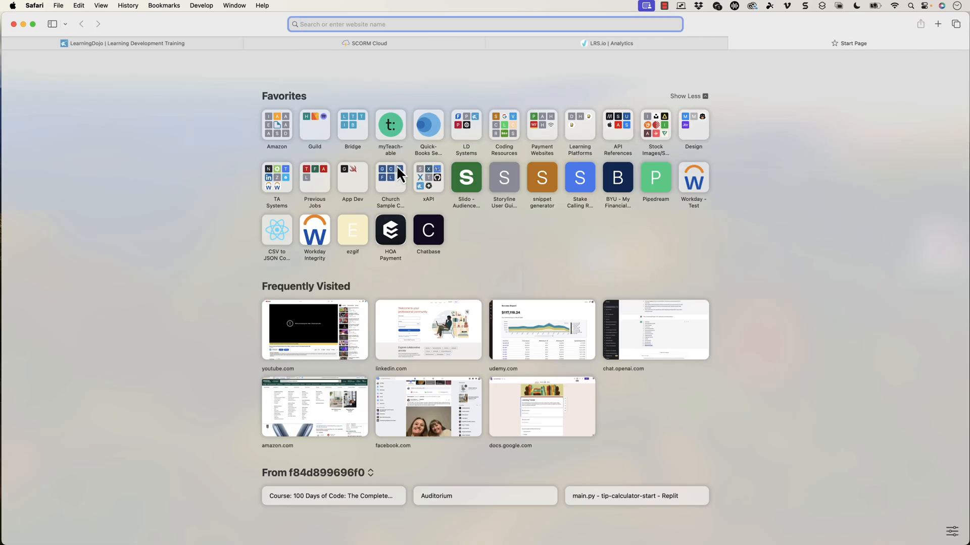
{"action": "left_click", "coordinate": [428, 177]}
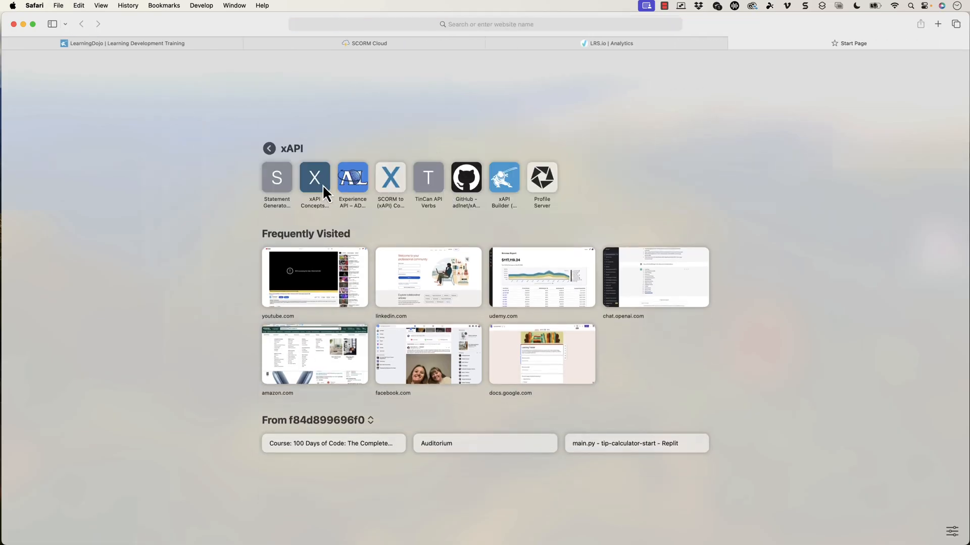
{"action": "left_click", "coordinate": [314, 177]}
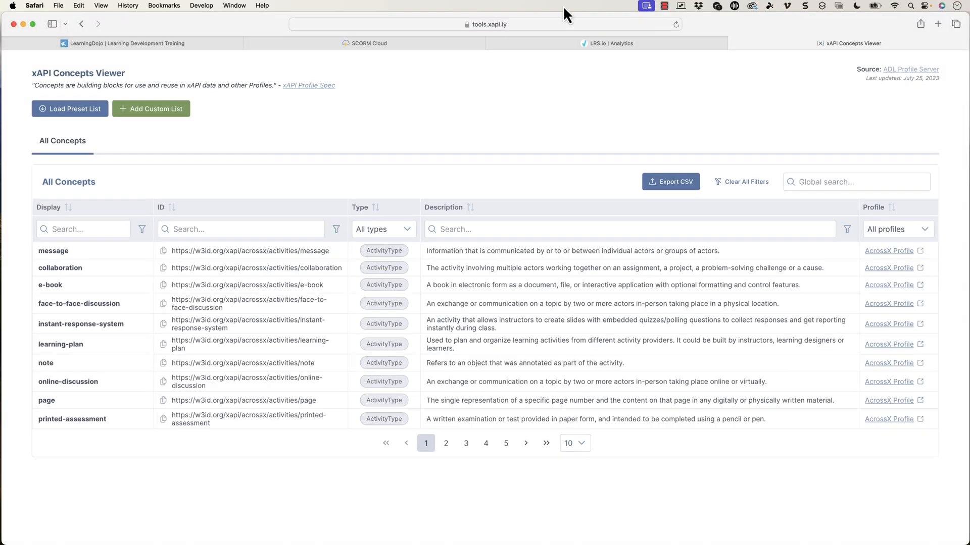
{"action": "mouse_move", "coordinate": [507, 32]}
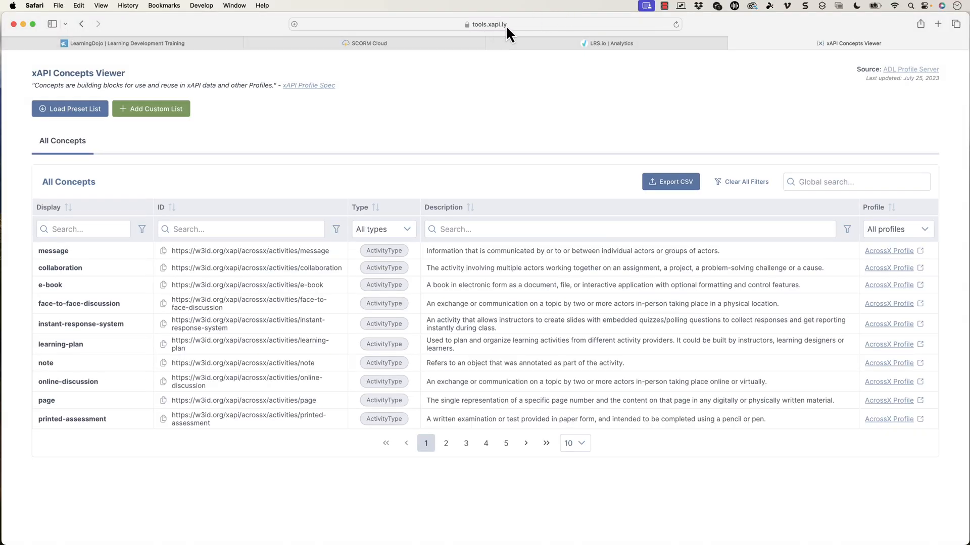
{"action": "left_click", "coordinate": [377, 229]}
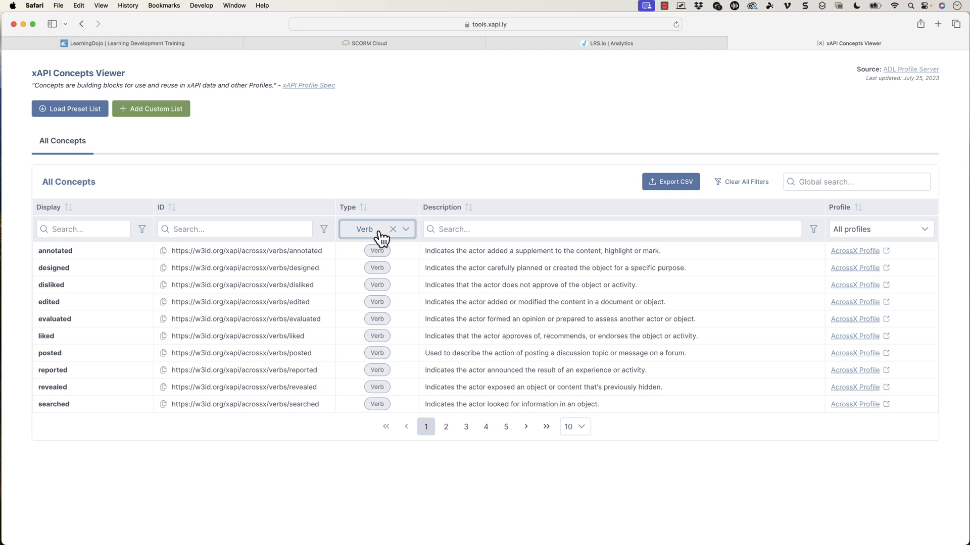
{"action": "left_click", "coordinate": [378, 228]}
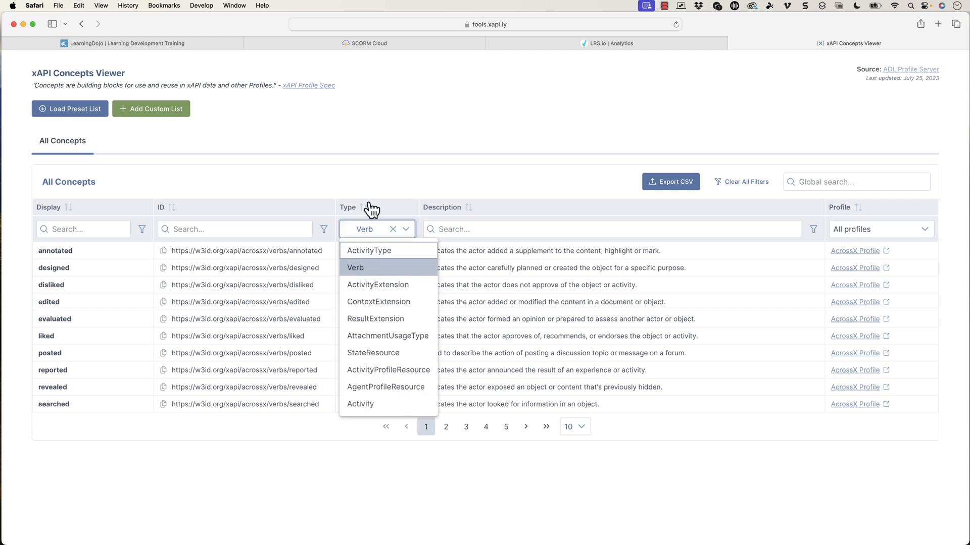
{"action": "left_click", "coordinate": [355, 267]}
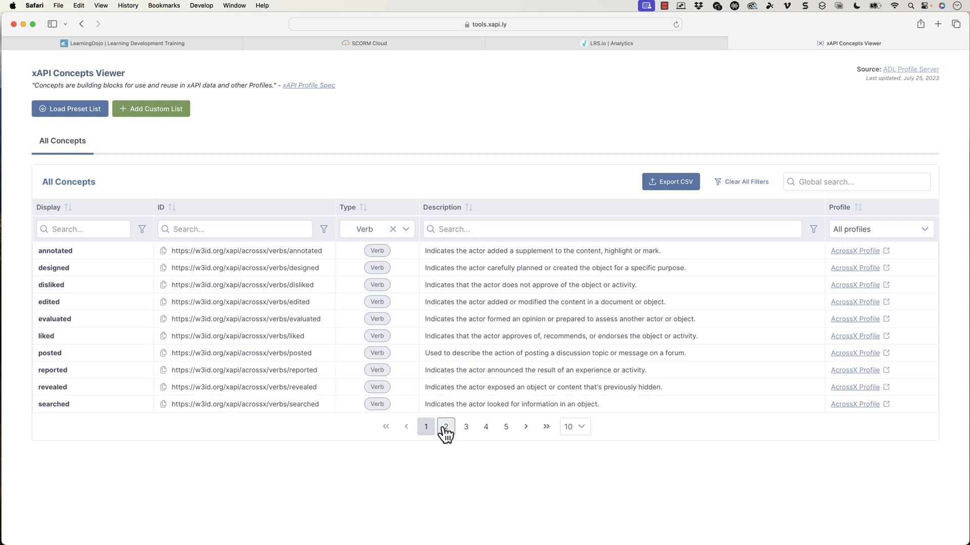
{"action": "left_click", "coordinate": [445, 426]}
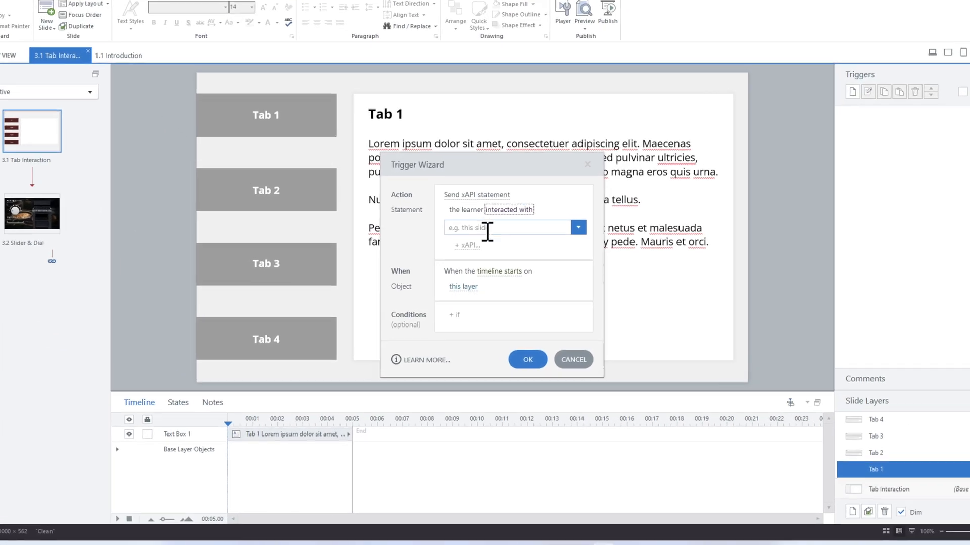
Set the statement object to the custom text 'Sample text' after checking the Slides and Objects lists.
{"action": "left_click", "coordinate": [575, 227]}
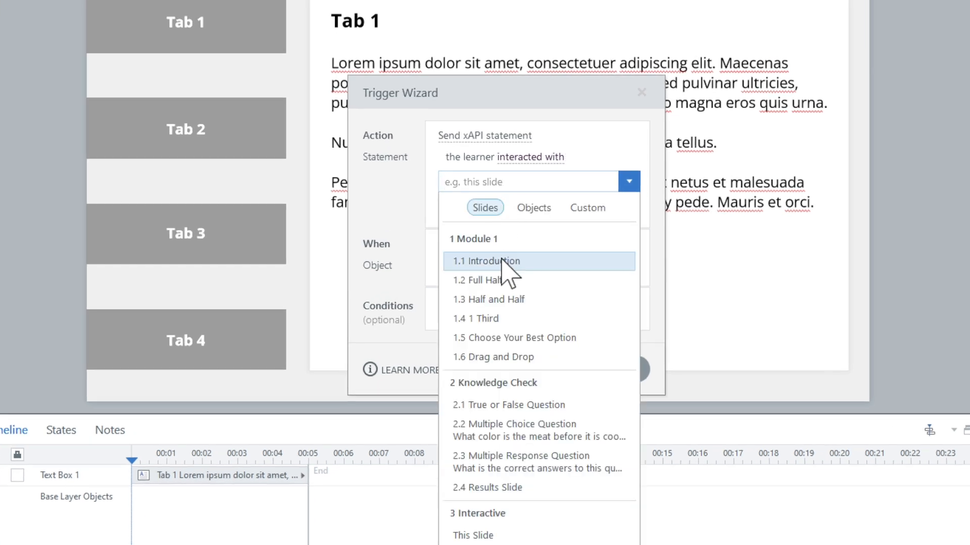
{"action": "left_click", "coordinate": [533, 207]}
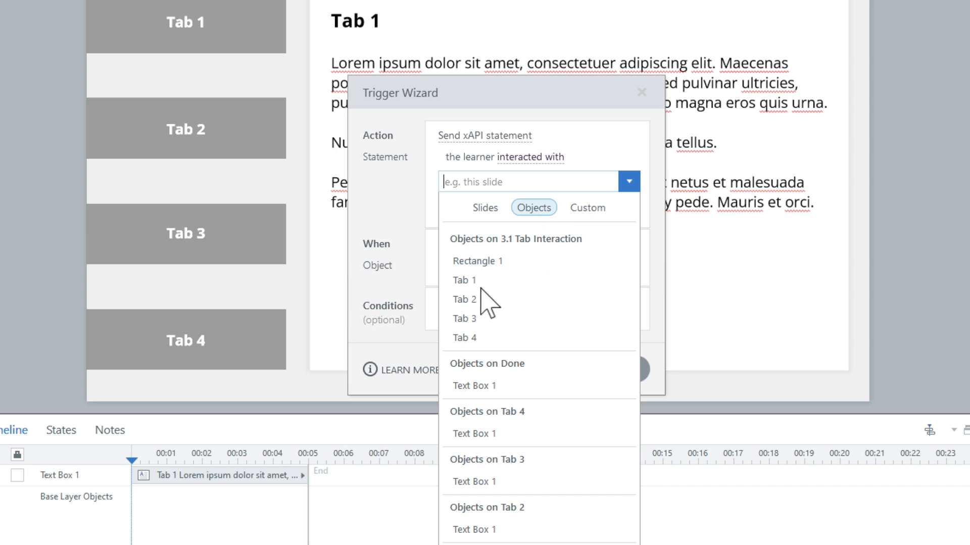
{"action": "left_click", "coordinate": [465, 280]}
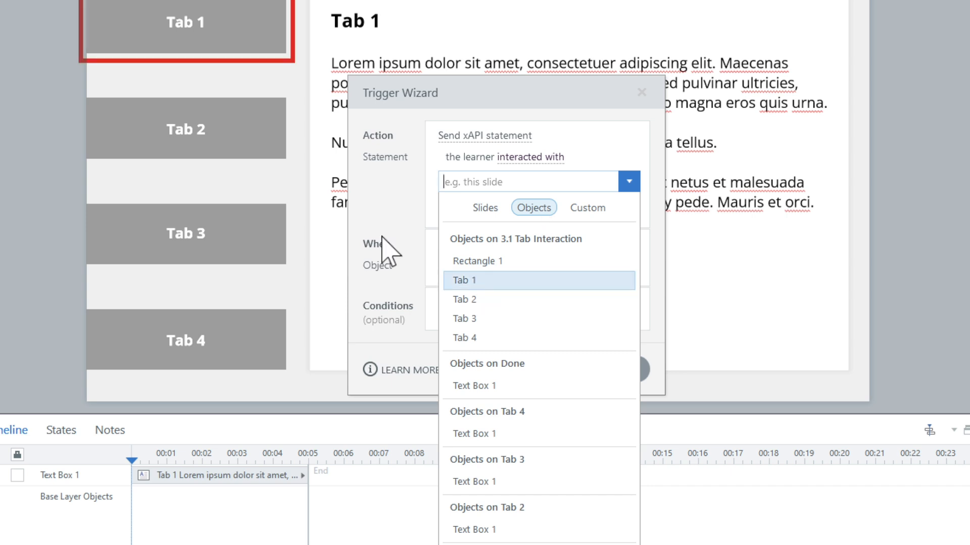
{"action": "mouse_move", "coordinate": [175, 50]}
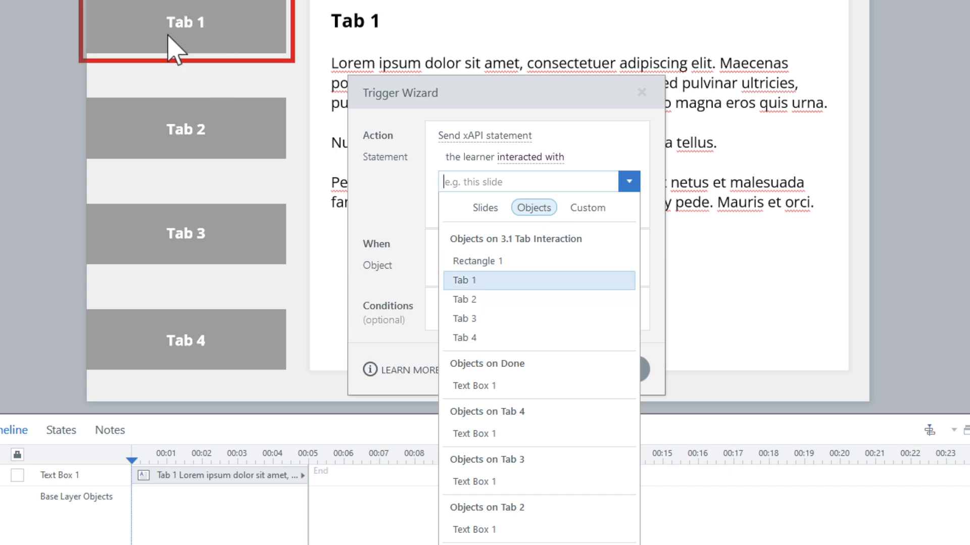
{"action": "mouse_move", "coordinate": [213, 46]}
{"action": "type", "text": "Sample"}
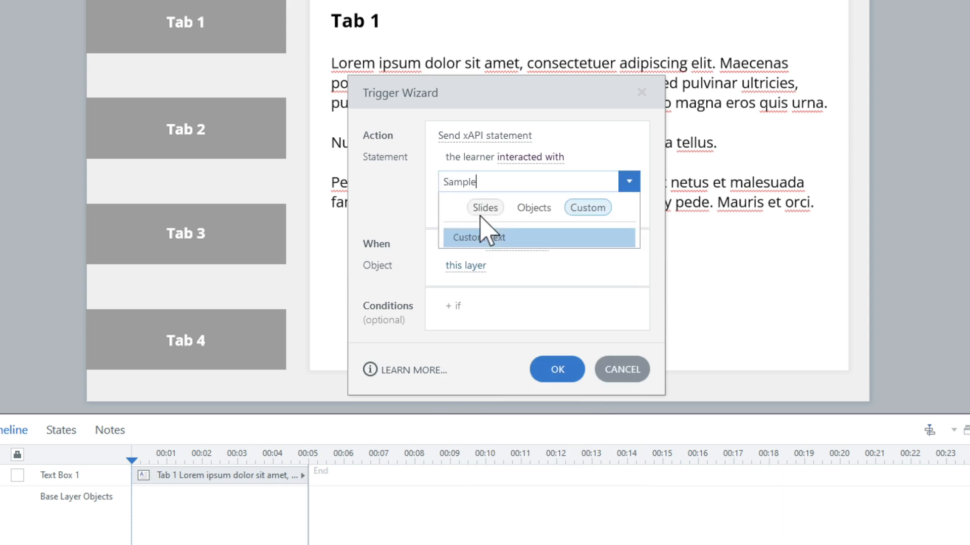
{"action": "left_click", "coordinate": [476, 237]}
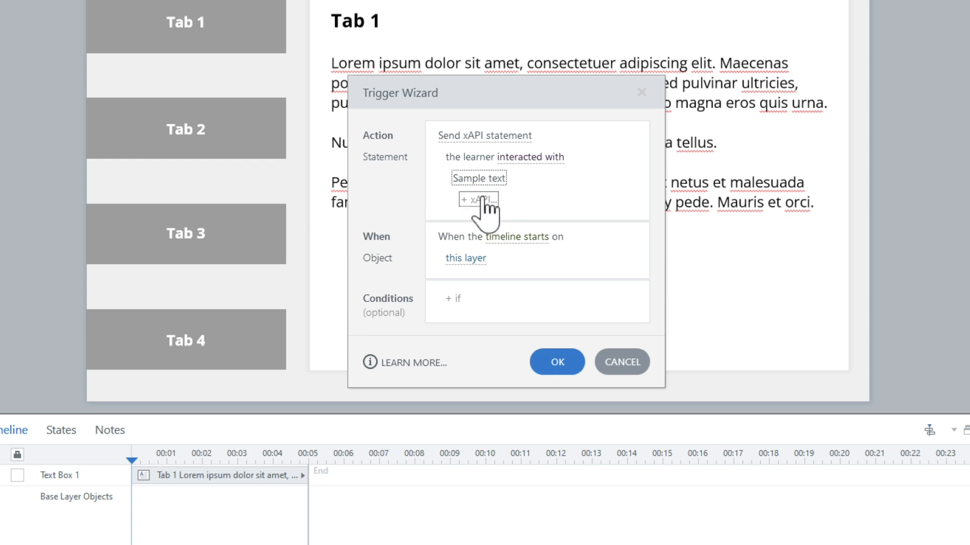
Preview the full xAPI statement in the Statement Editor, then confirm the trigger.
{"action": "left_click", "coordinate": [476, 200]}
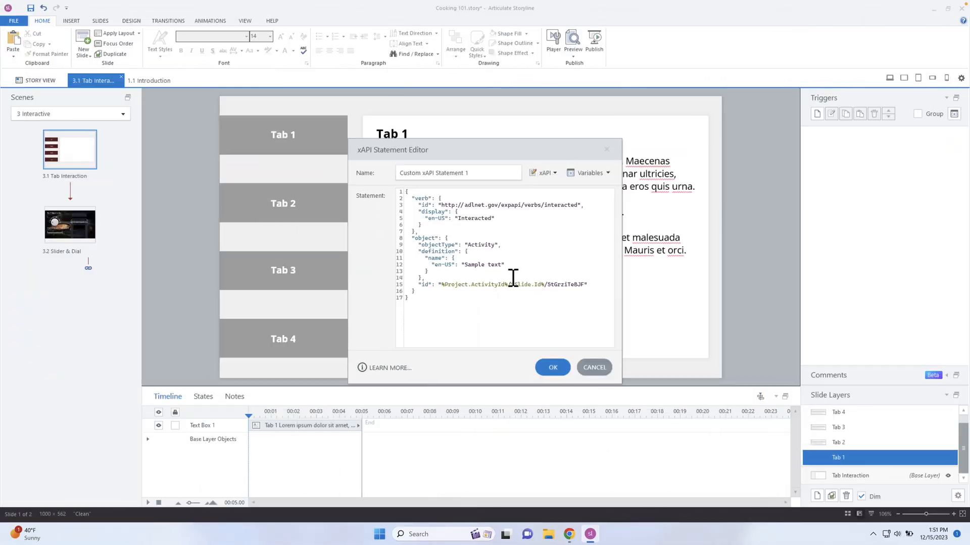
{"action": "left_click", "coordinate": [551, 367]}
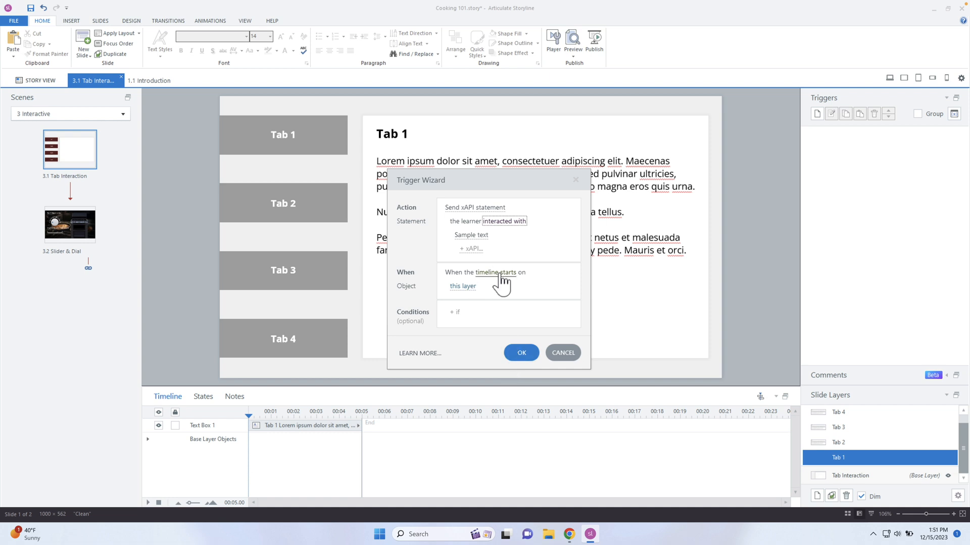
{"action": "left_click", "coordinate": [521, 353]}
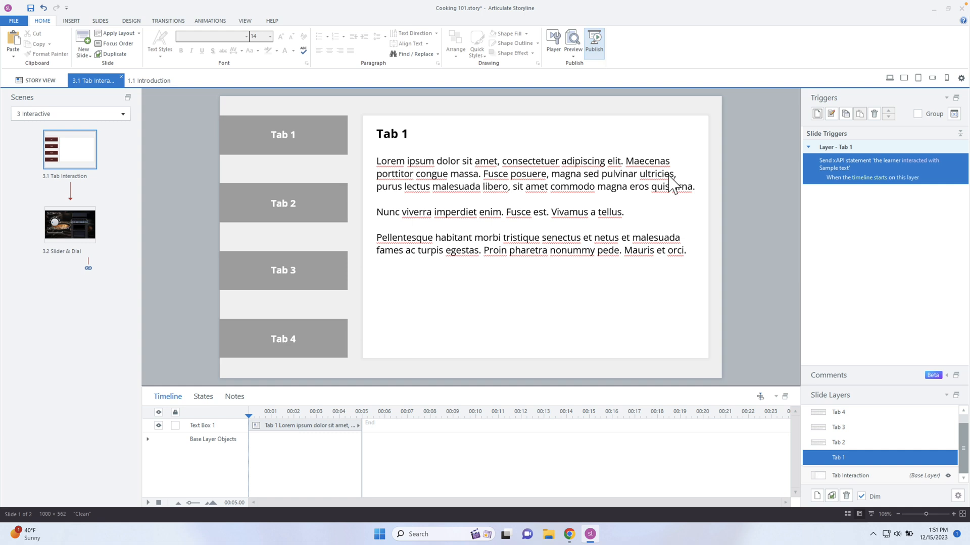
Publish Cooking 101 to LMS/LRS with cmi5 reporting.
{"action": "left_click", "coordinate": [593, 43]}
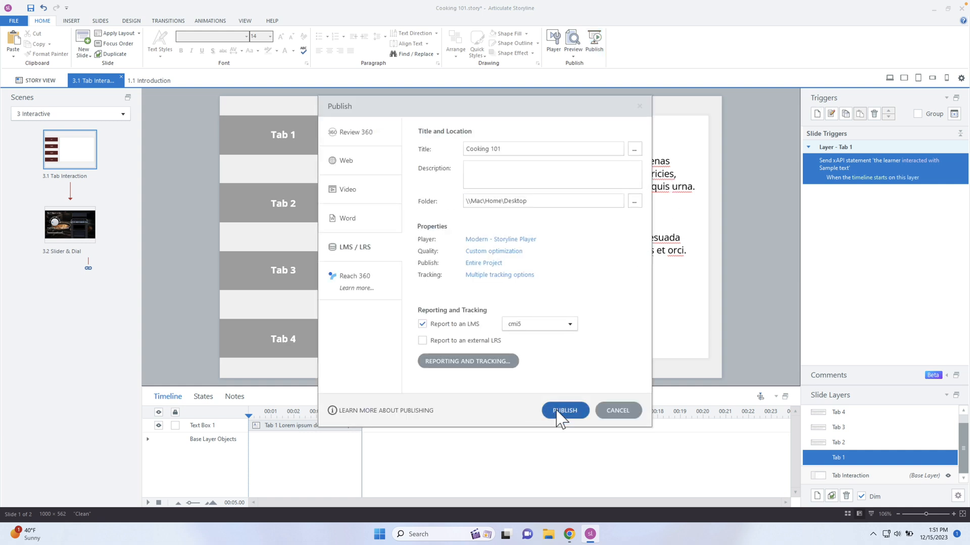
{"action": "left_click", "coordinate": [563, 411]}
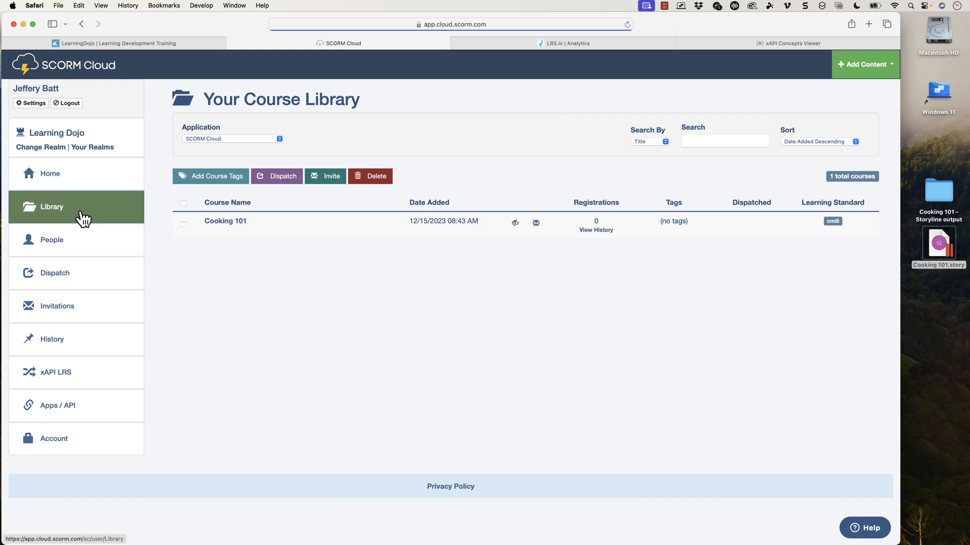
Delete the old Cooking 101 course from the SCORM Cloud library and dismiss the publish message.
{"action": "left_click", "coordinate": [182, 203]}
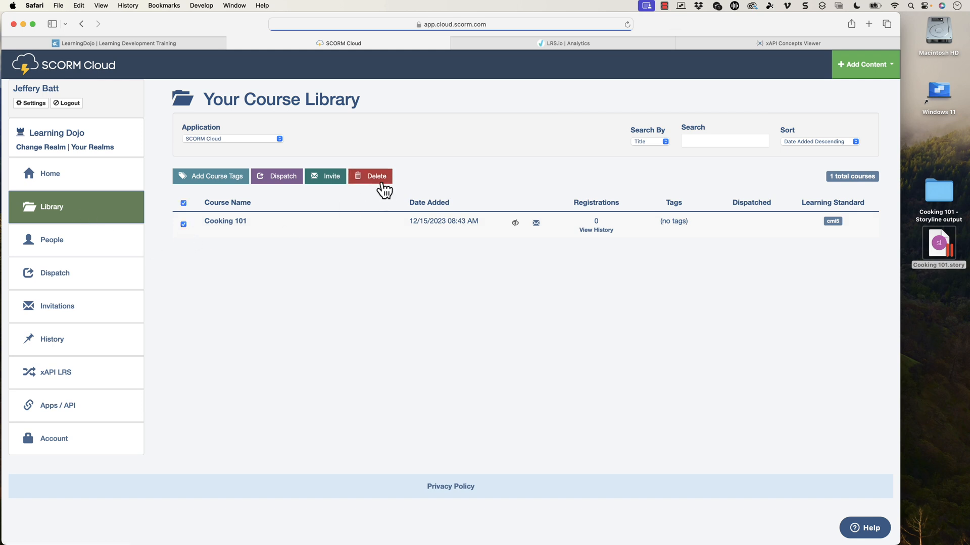
{"action": "left_click", "coordinate": [369, 176]}
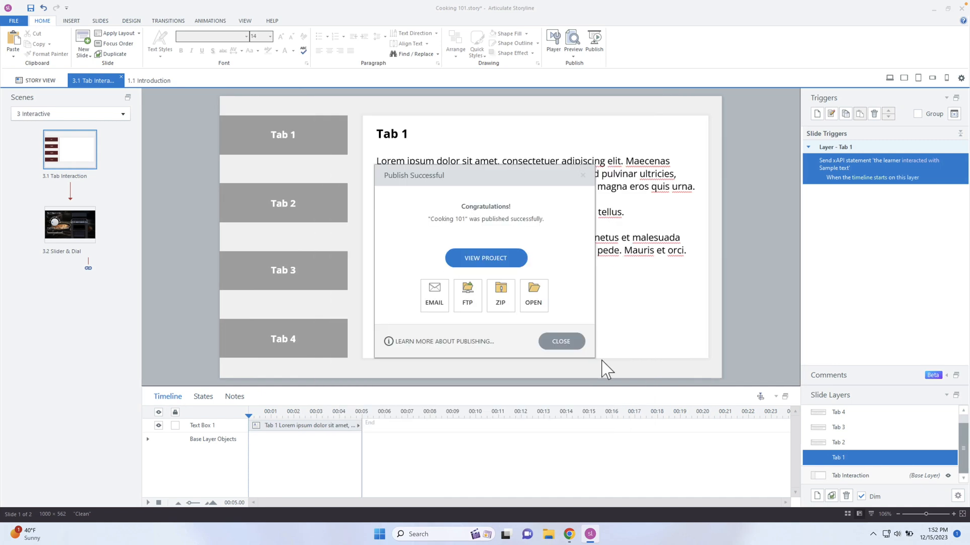
{"action": "left_click", "coordinate": [500, 295]}
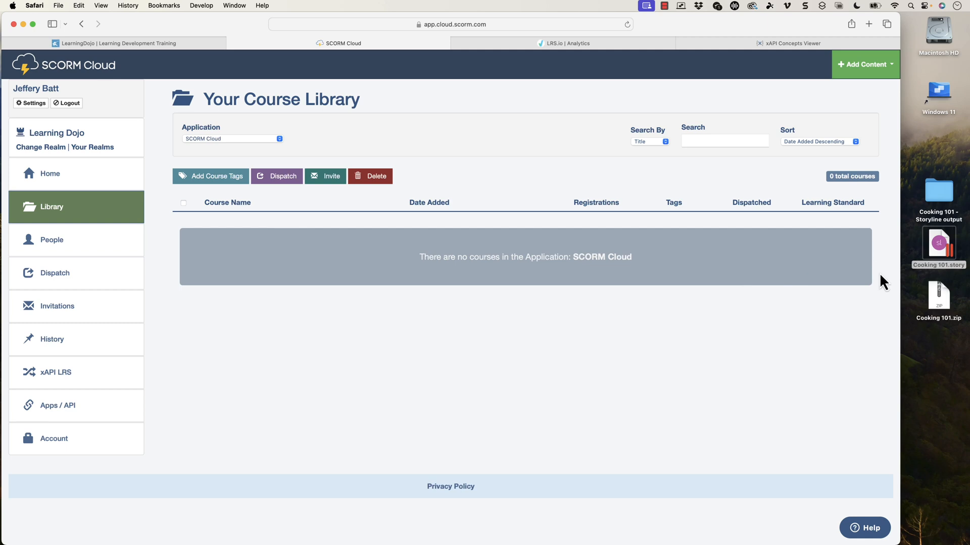
Import the Cooking 101.zip package into SCORM Cloud as a new course.
{"action": "left_click", "coordinate": [865, 64]}
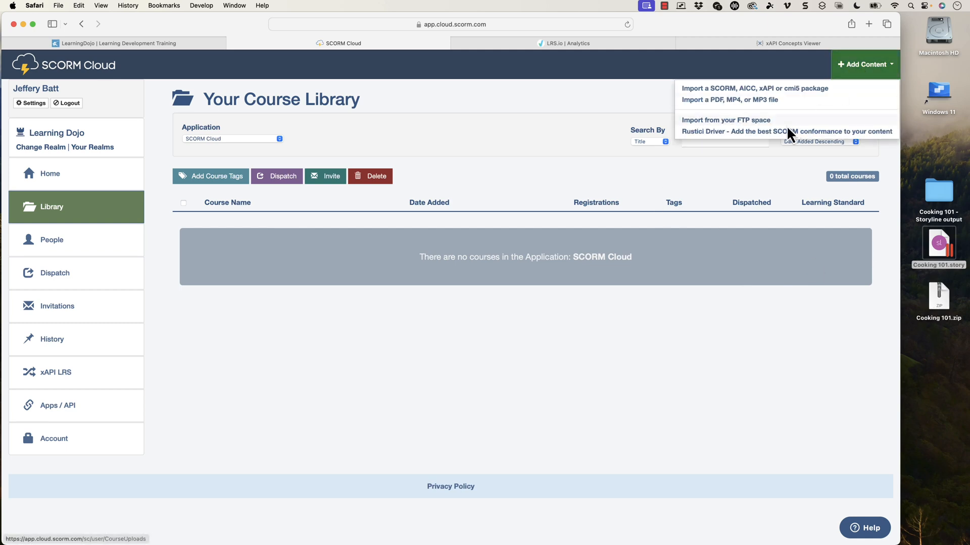
{"action": "left_click", "coordinate": [754, 88]}
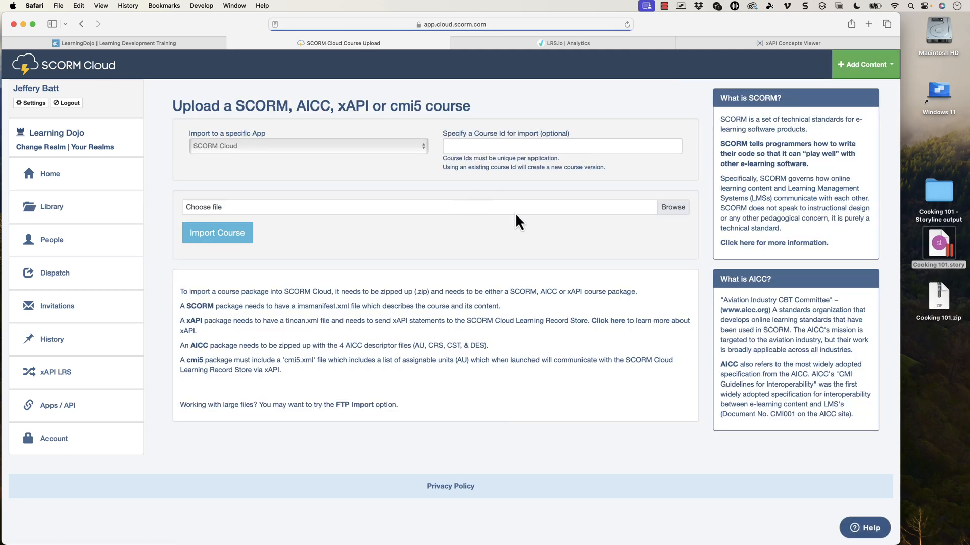
{"action": "left_click", "coordinate": [672, 207]}
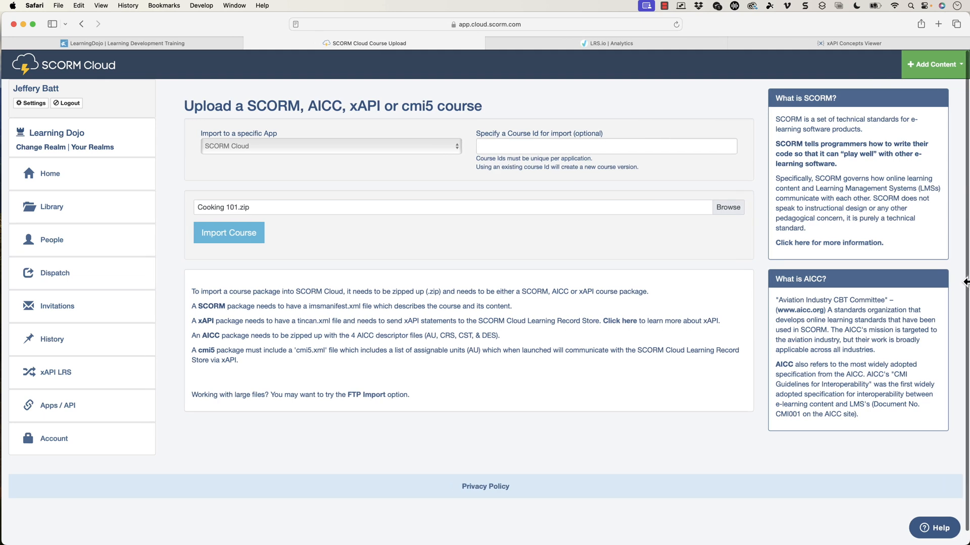
{"action": "left_click", "coordinate": [229, 232]}
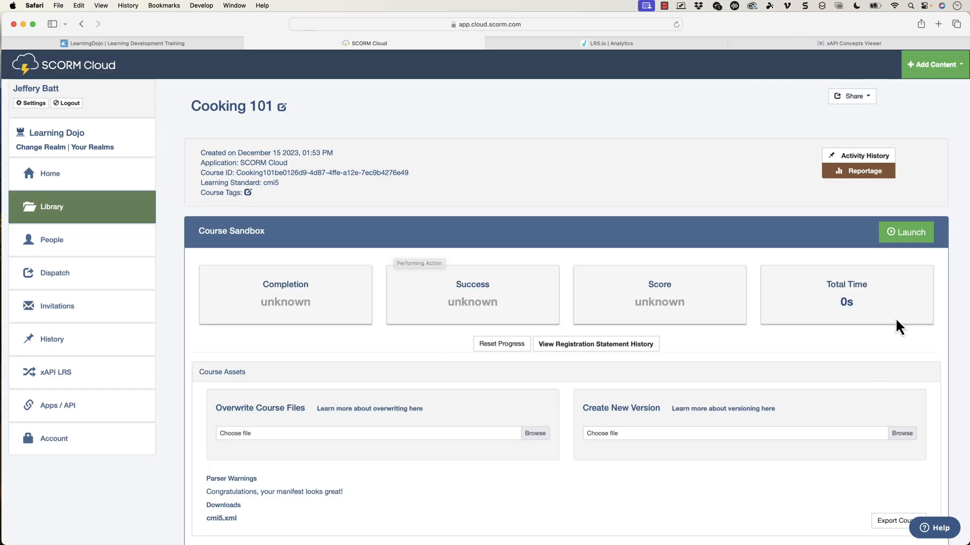
Launch Cooking 101 from the sandbox, advance a slide, and open the course outline.
{"action": "left_click", "coordinate": [906, 232]}
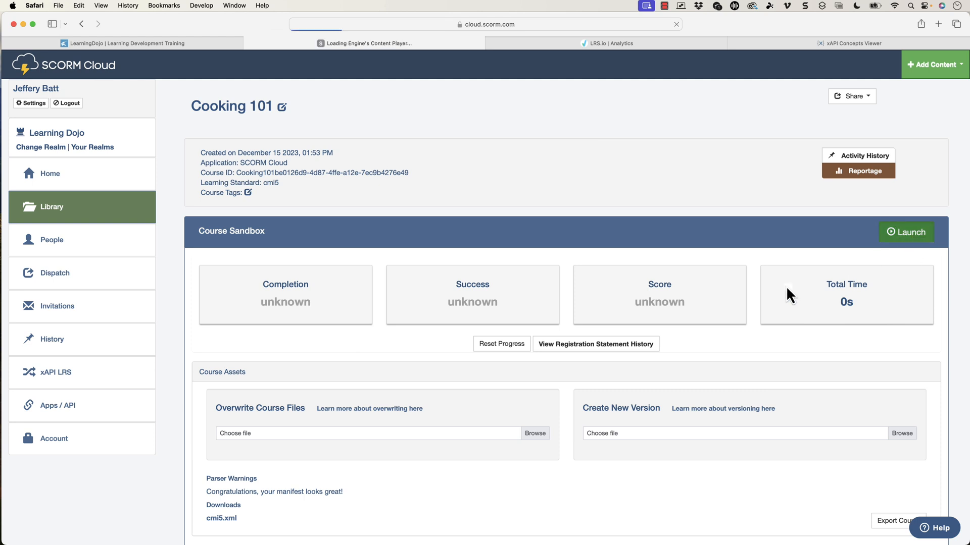
{"action": "left_click", "coordinate": [906, 232]}
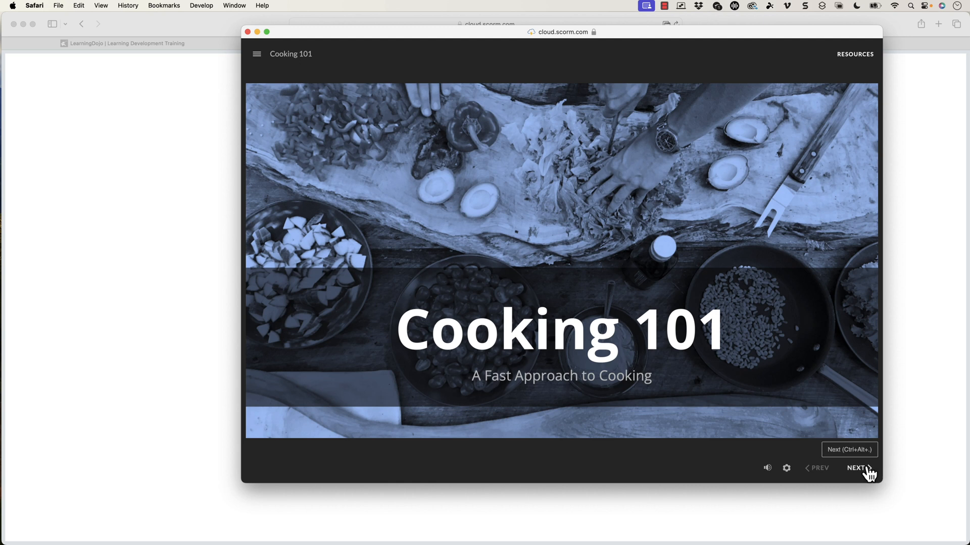
{"action": "left_click", "coordinate": [859, 468]}
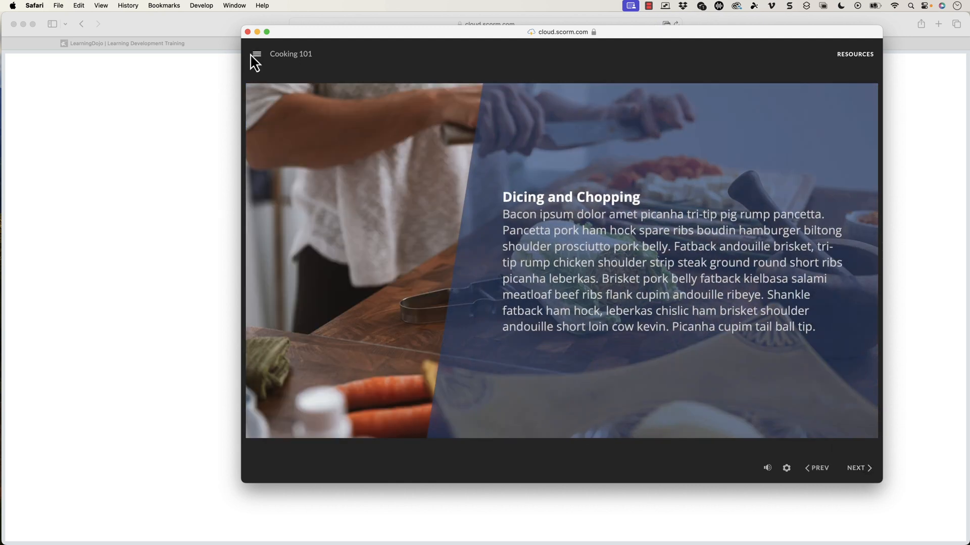
{"action": "left_click", "coordinate": [256, 54]}
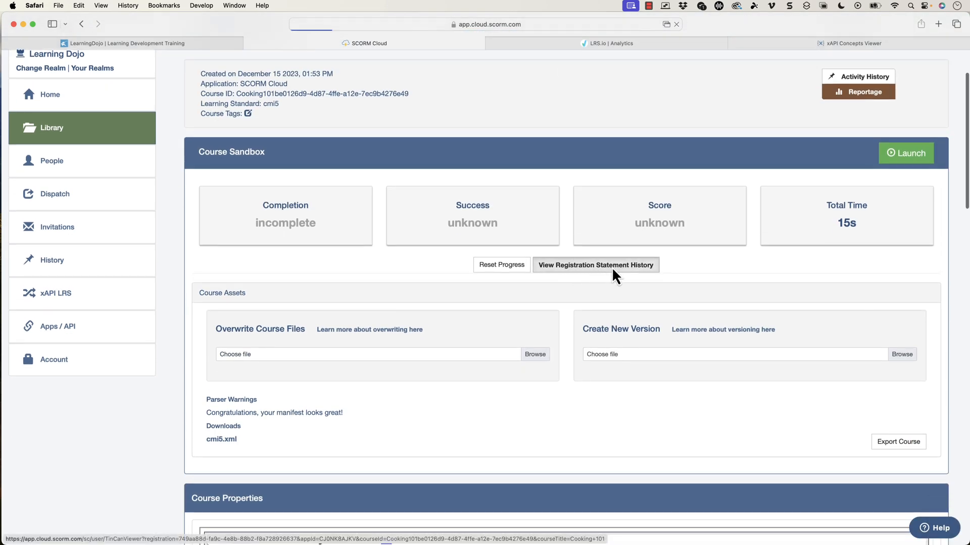
Open the registration statement history and view the Interacted 'Sample text' raw JSON.
{"action": "left_click", "coordinate": [595, 265]}
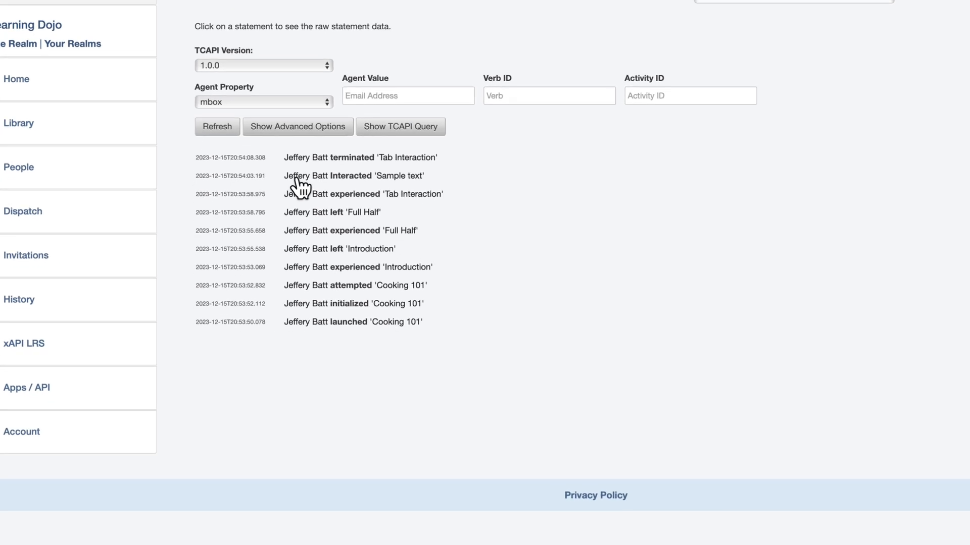
{"action": "scroll", "scroll_direction": "up", "scroll_amount": 3}
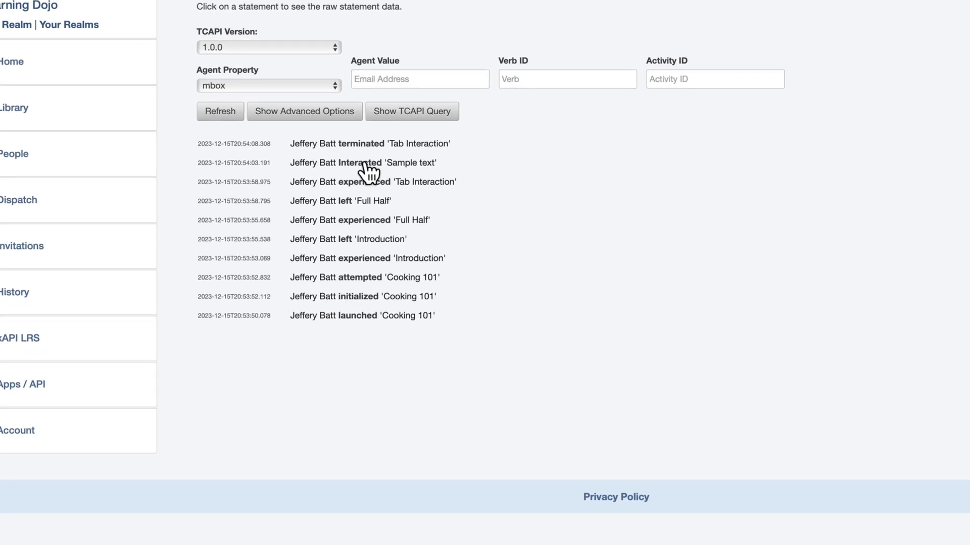
{"action": "left_click", "coordinate": [363, 163]}
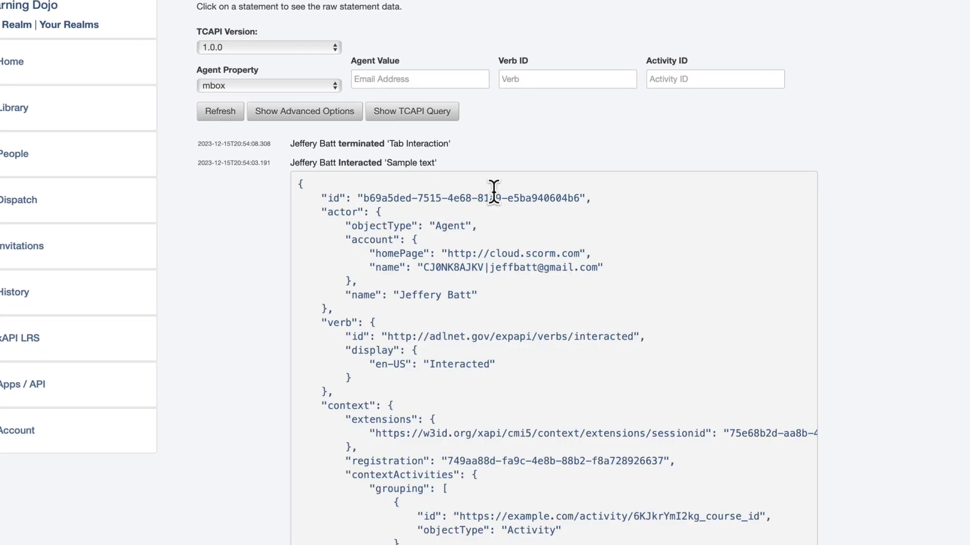
{"action": "scroll", "scroll_direction": "down", "scroll_amount": 3}
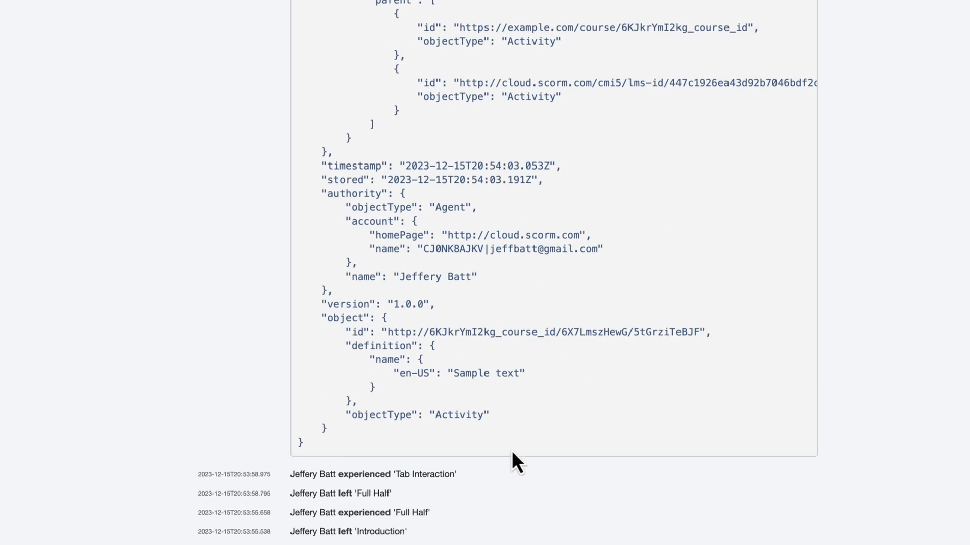
{"action": "scroll", "scroll_direction": "up", "scroll_amount": 3}
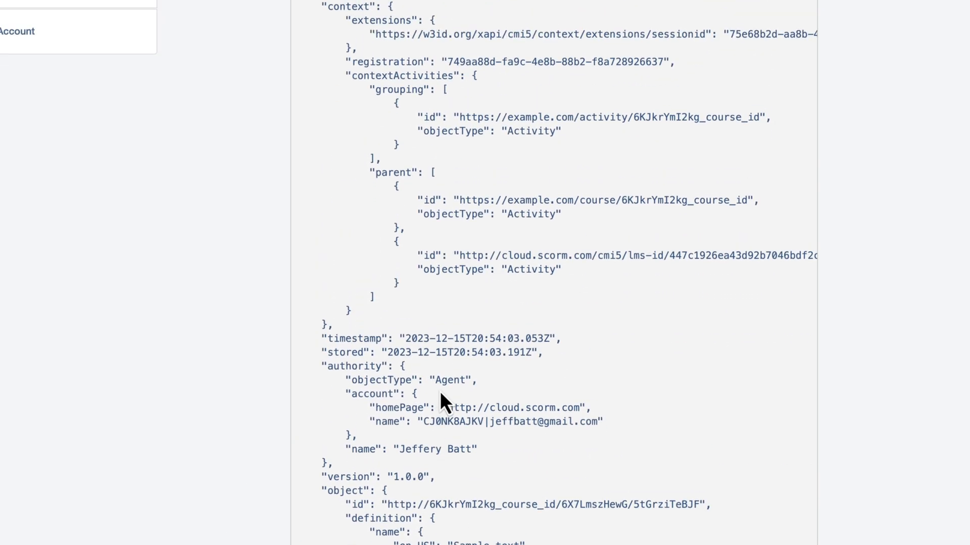
{"action": "scroll", "scroll_direction": "up", "scroll_amount": 3}
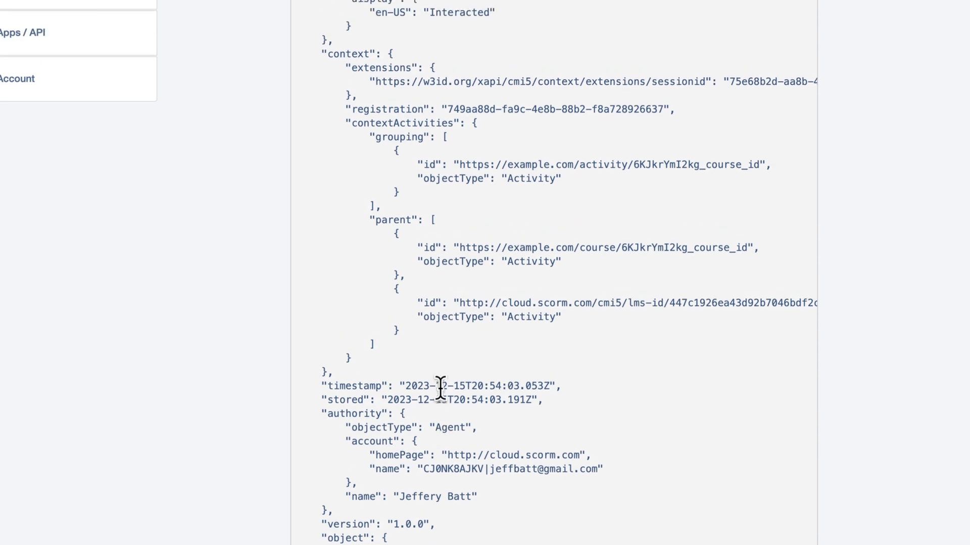
{"action": "scroll", "scroll_direction": "up", "scroll_amount": 3}
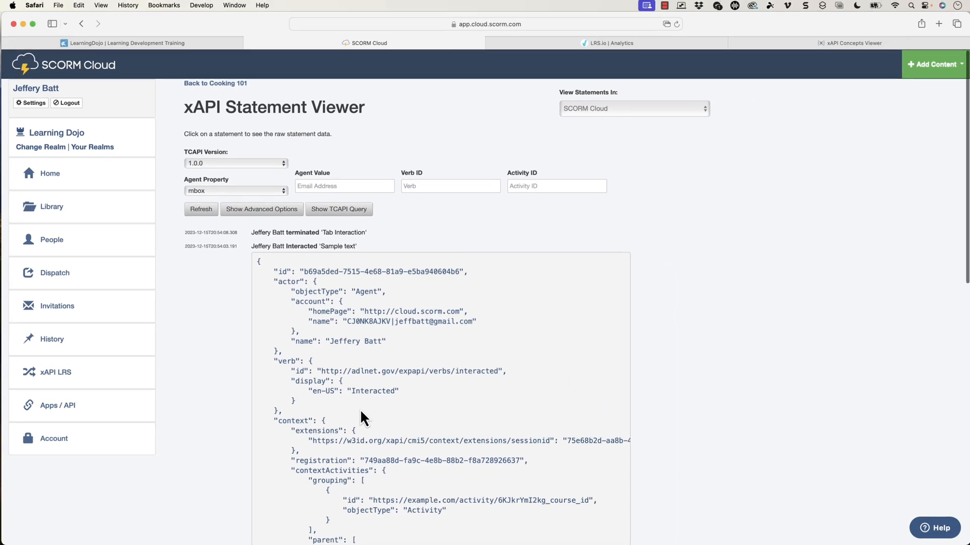
{"action": "mouse_move", "coordinate": [608, 47]}
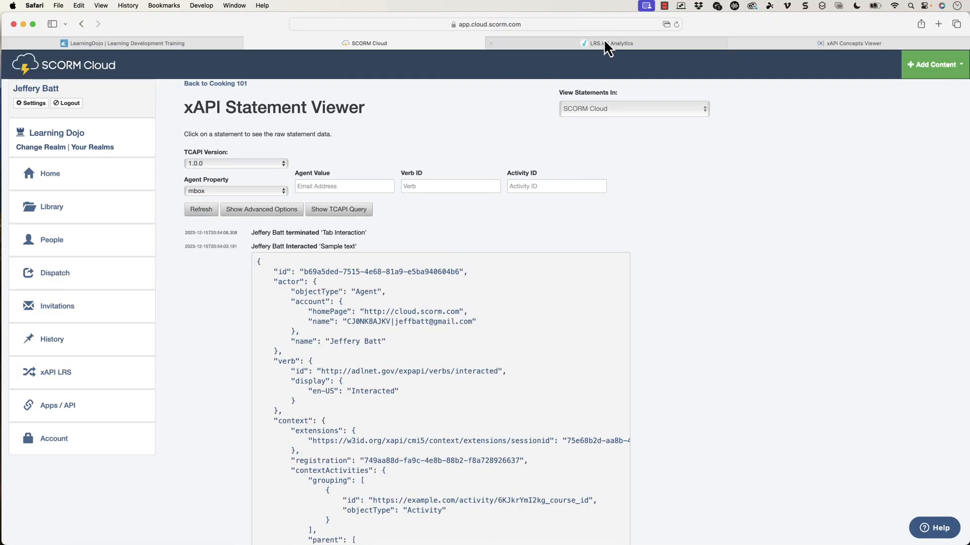
Switch to the LRS.io Analytics tab and scroll to the Verbs Used chart.
{"action": "left_click", "coordinate": [609, 44]}
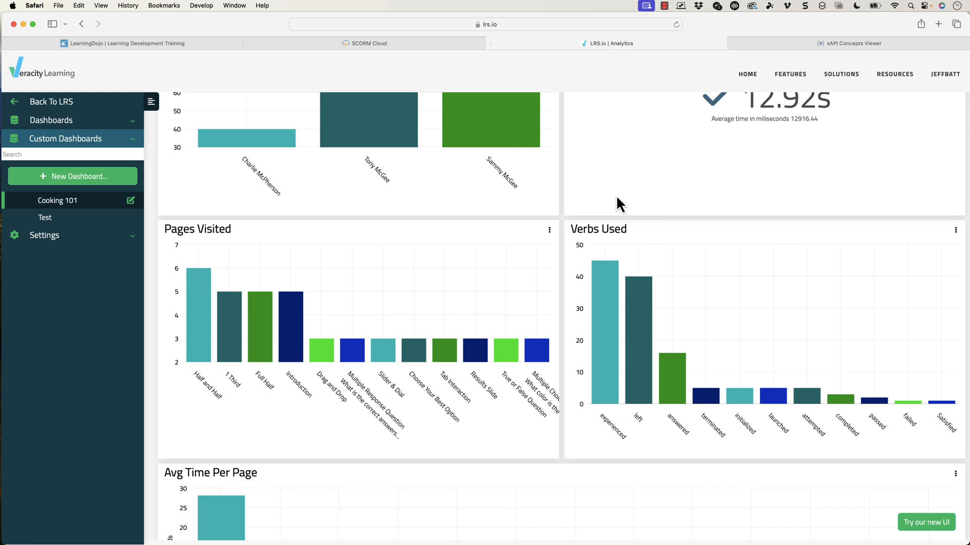
{"action": "scroll", "scroll_direction": "down", "scroll_amount": 3}
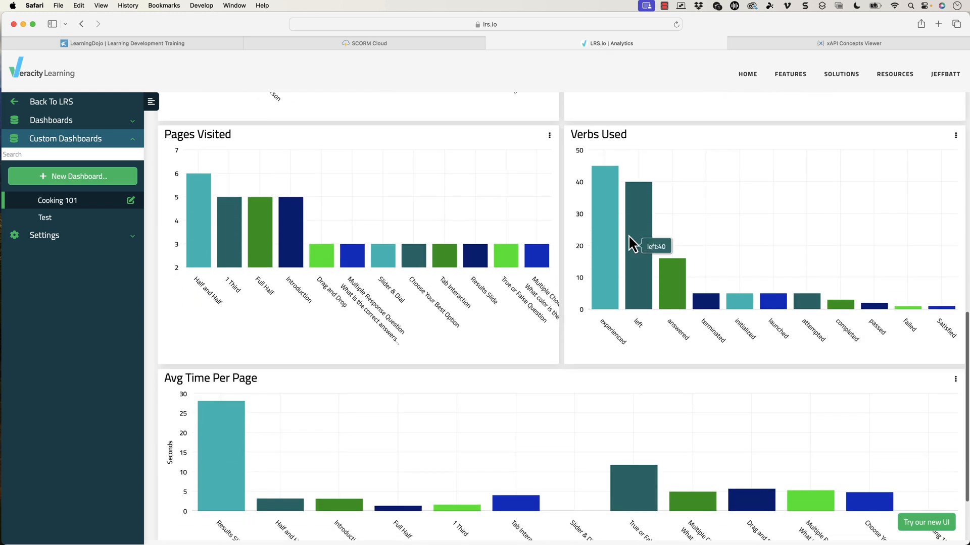
{"action": "mouse_move", "coordinate": [633, 243]}
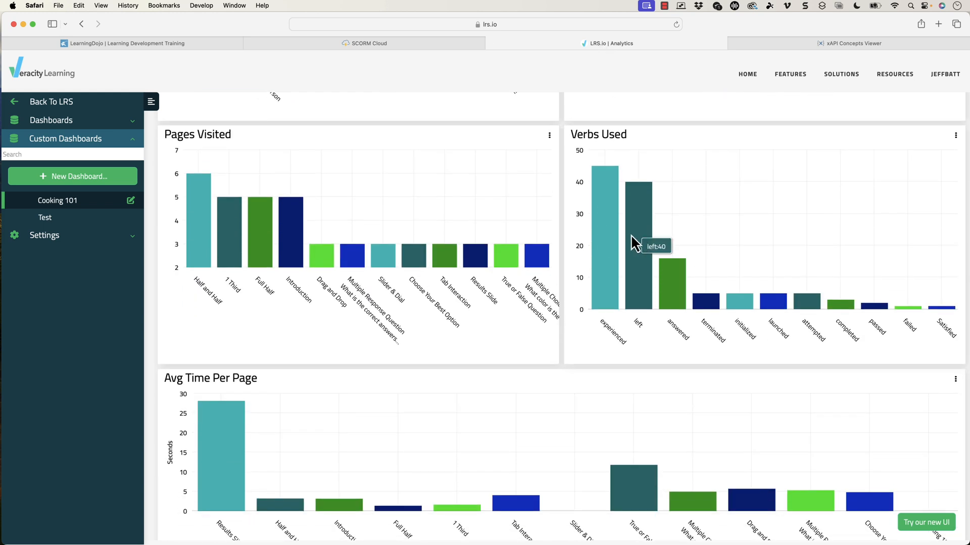
{"action": "mouse_move", "coordinate": [168, 49]}
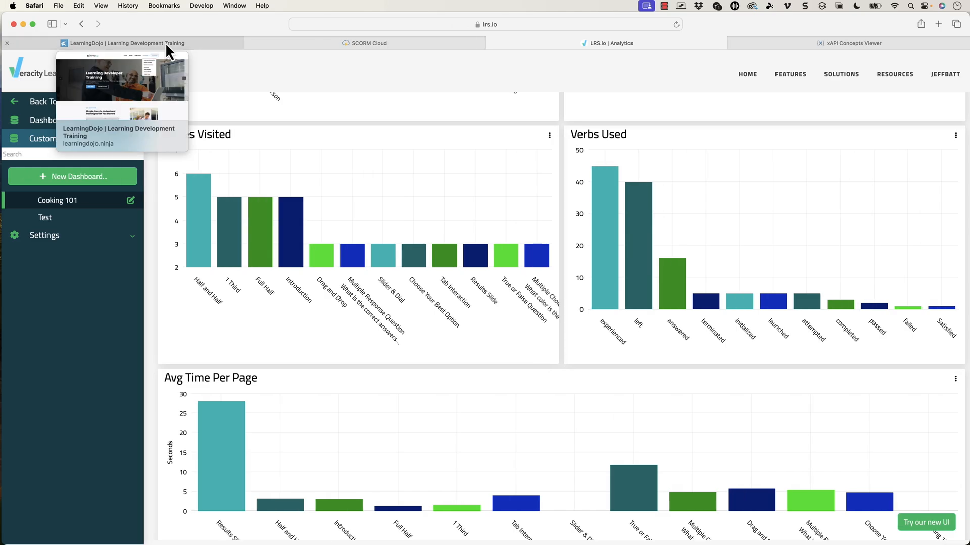
Switch to the LearningDojo Learning Developer Training site.
{"action": "left_click", "coordinate": [149, 42]}
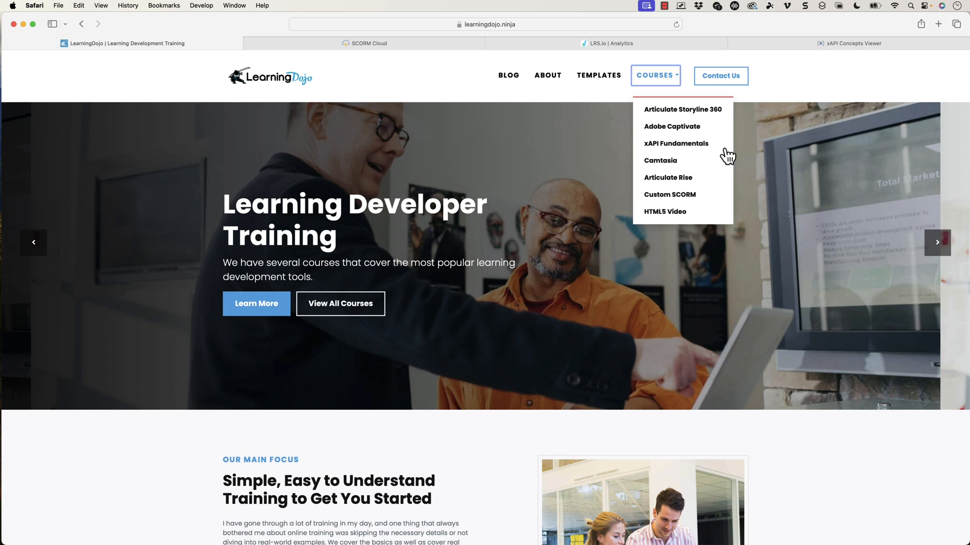